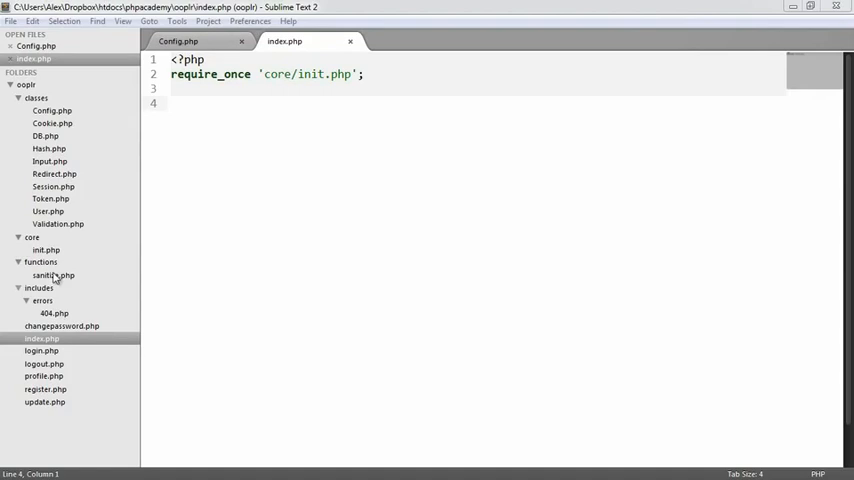
Review init.php's config array and begin a mysql note in index.php.
click(44, 250)
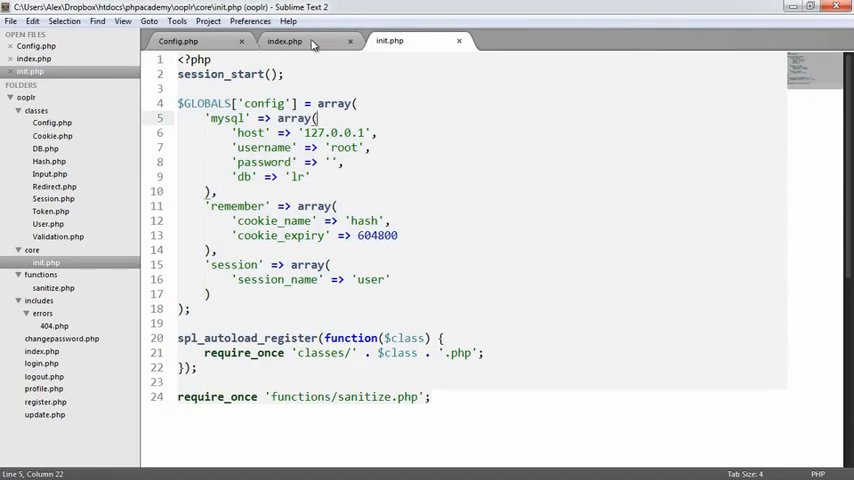
click(300, 44)
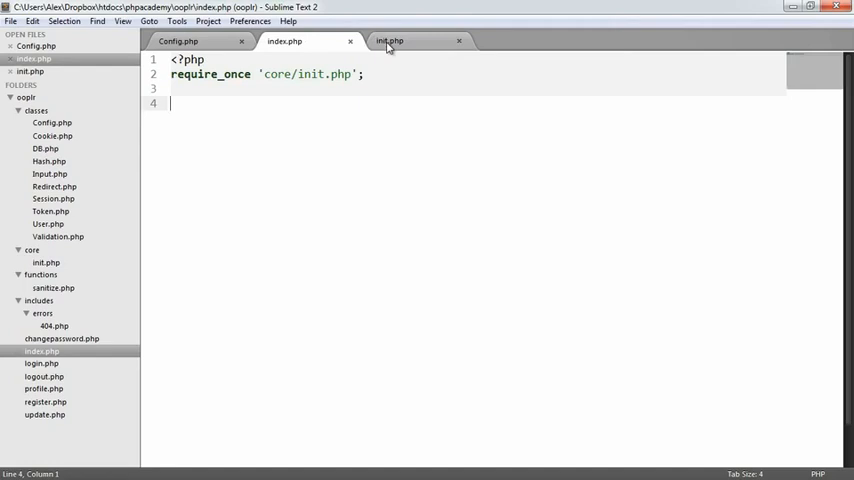
click(394, 40)
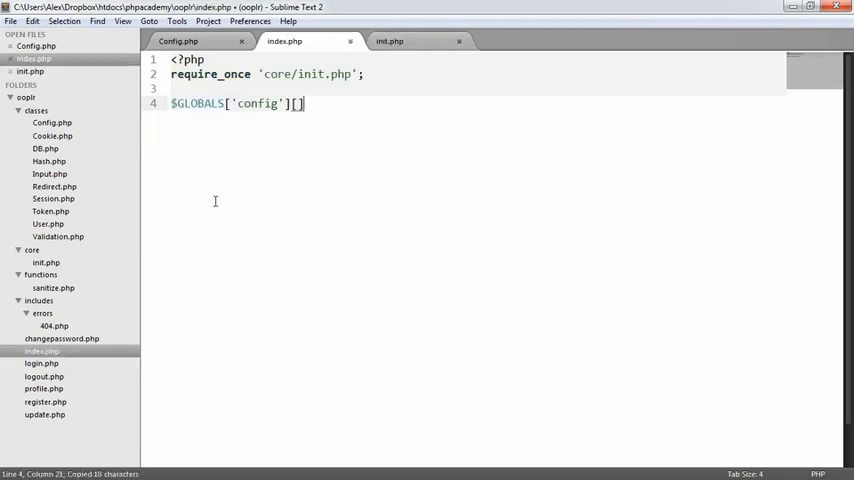
text(mysql')
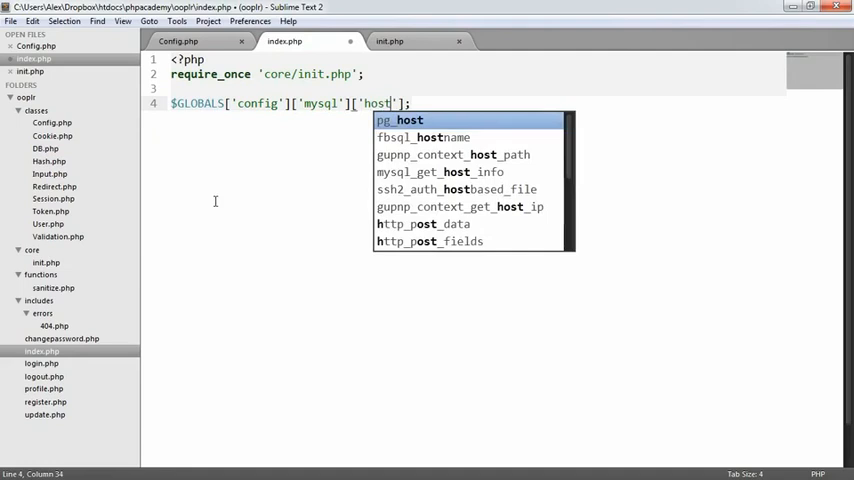
click(400, 40)
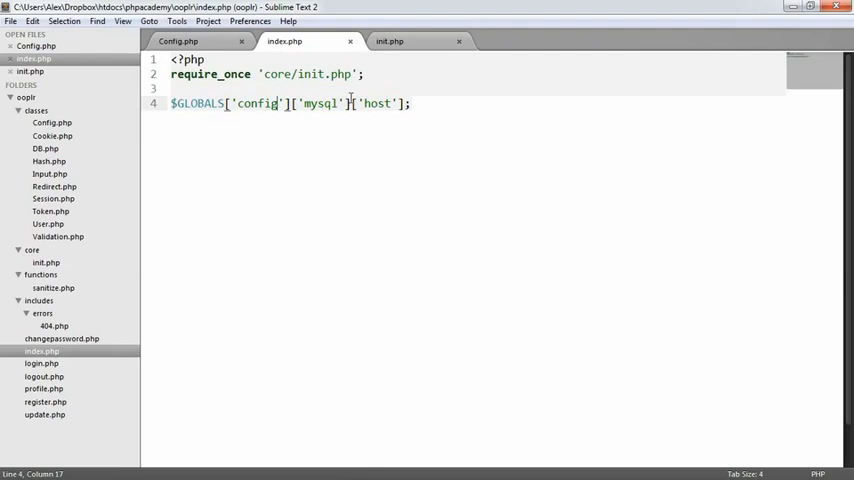
text(2)
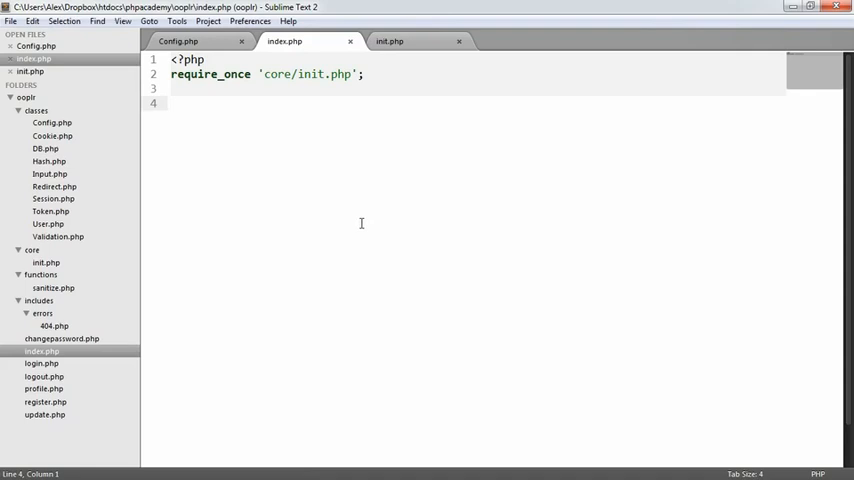
Write echo Config::get('mysql/host'); with a // 12... host comment, then move to Config.php.
text(echo C)
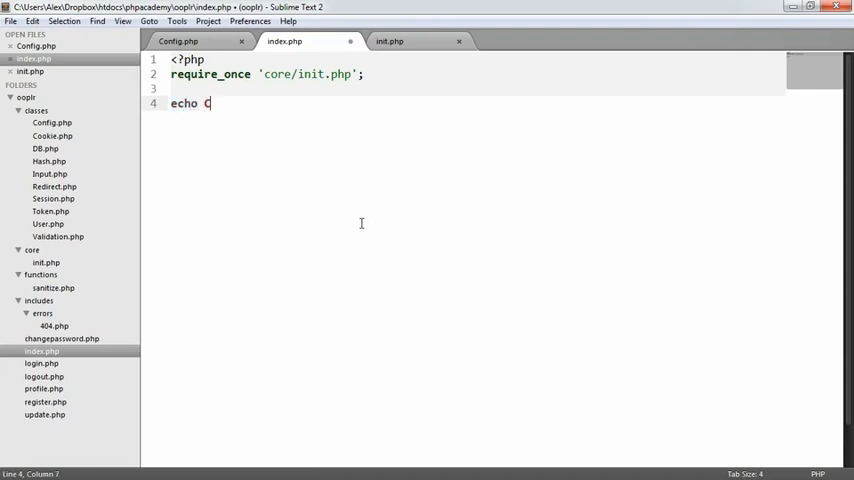
text(on)
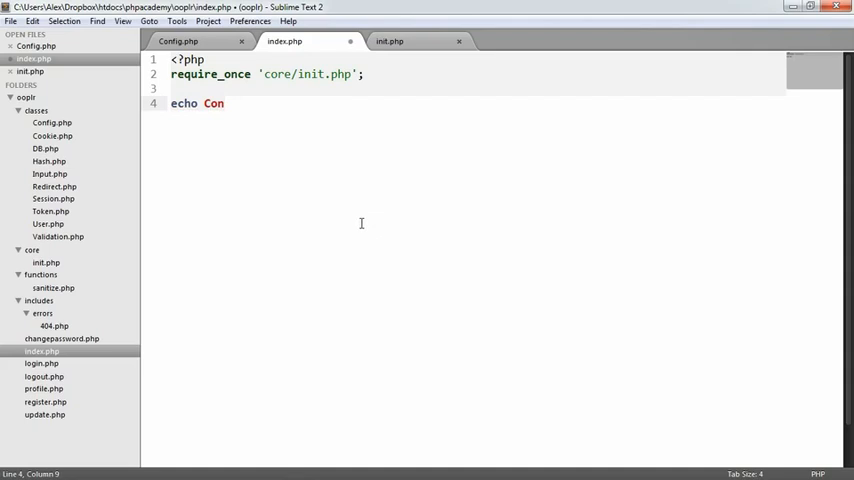
text(fig::)
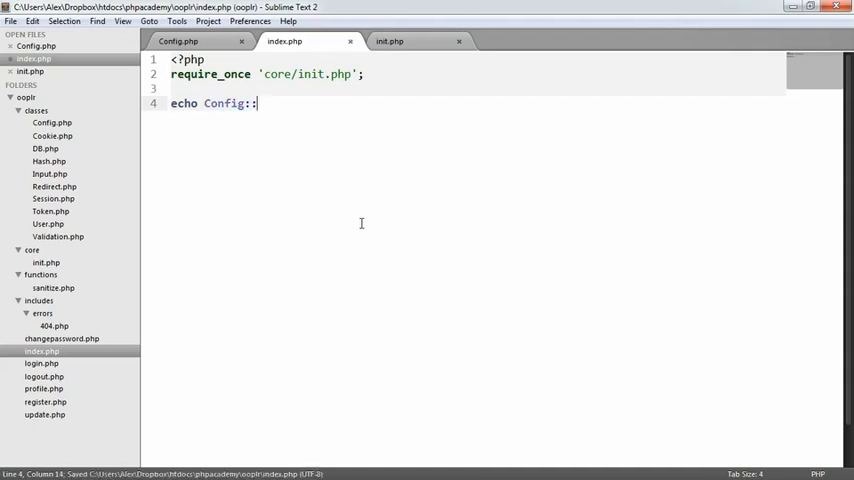
text(get('');)
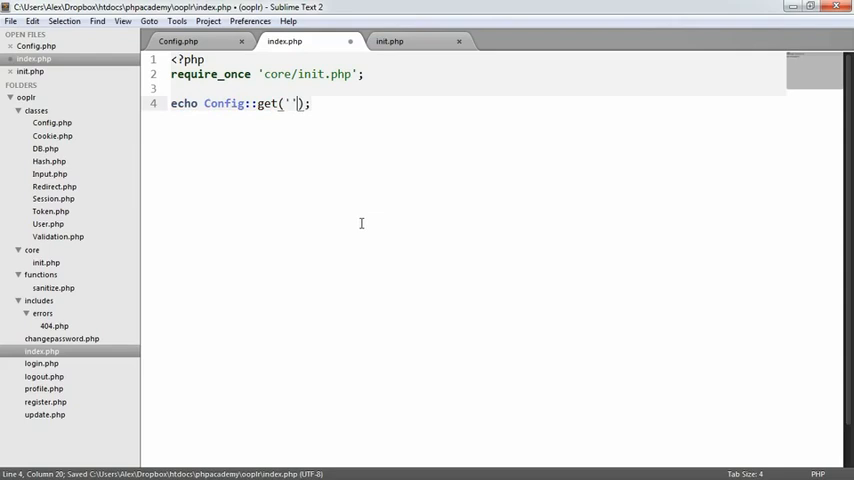
text(mysql/host)
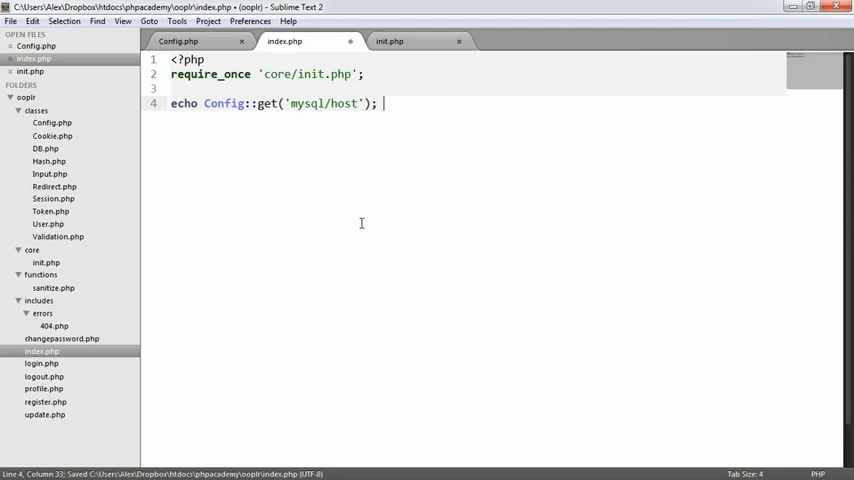
text(// 127.0.0.1)
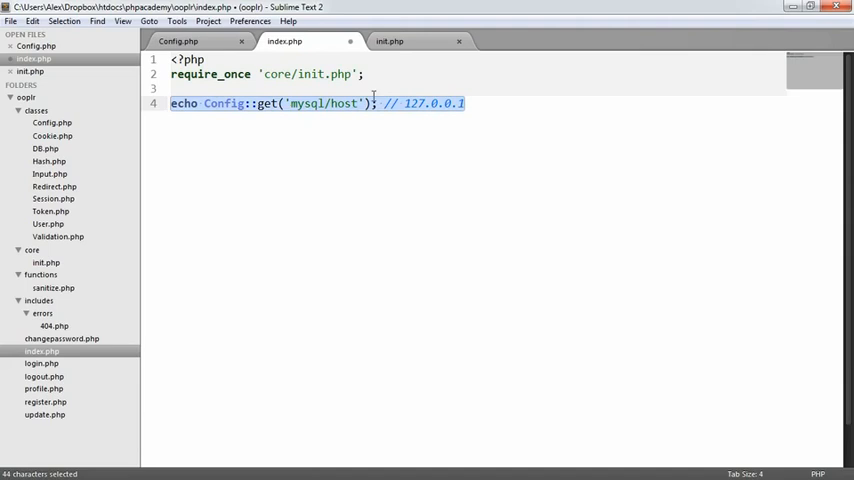
click(492, 108)
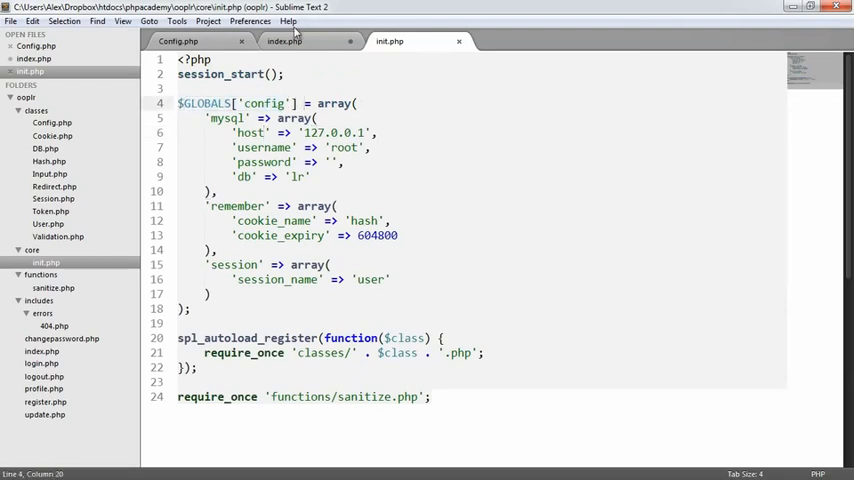
click(300, 44)
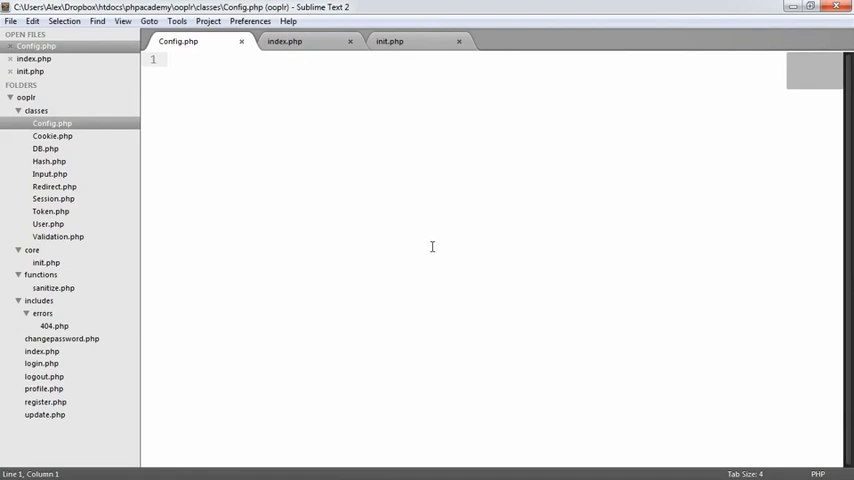
Add a 'more' => array() entry in init.php, then start Config.php with <?php and class Config {.
click(400, 40)
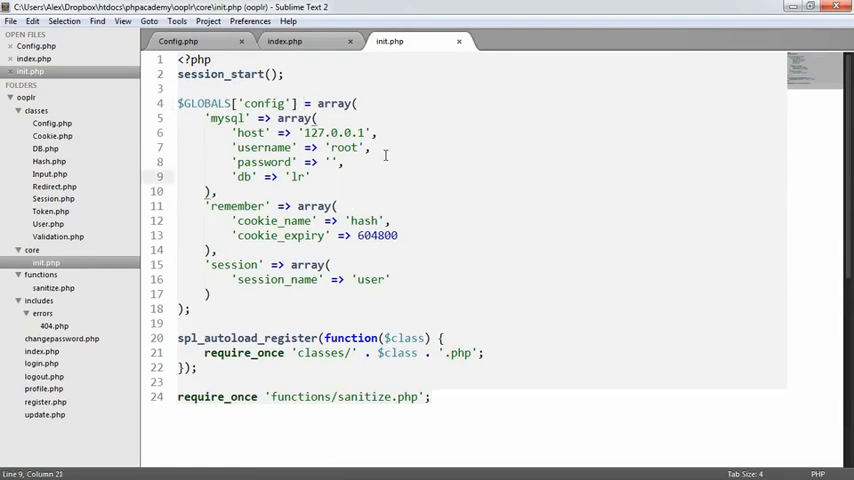
text(more')
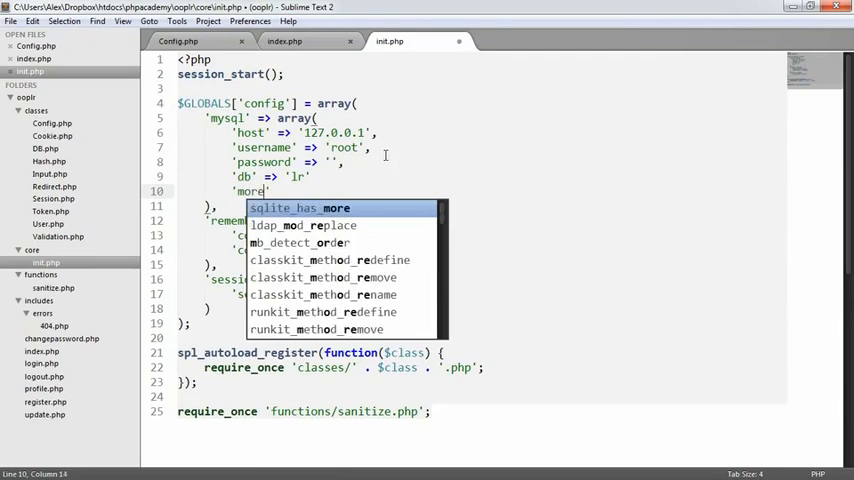
text(=> array())
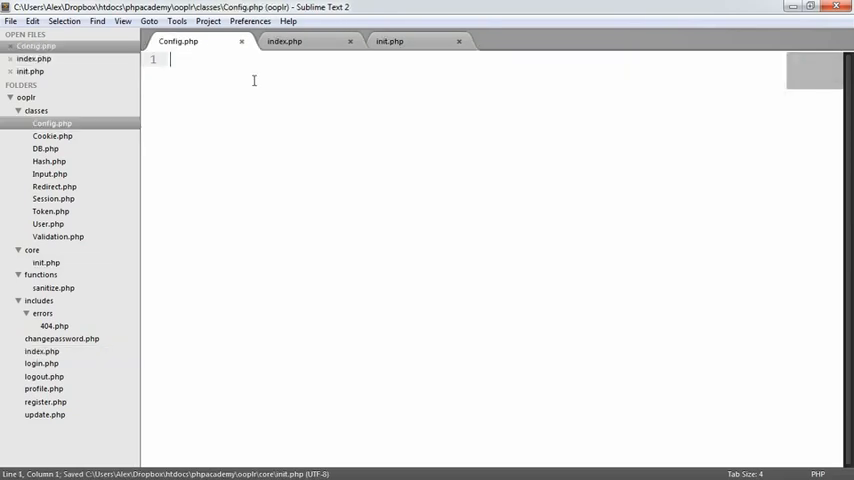
text(<?ph)
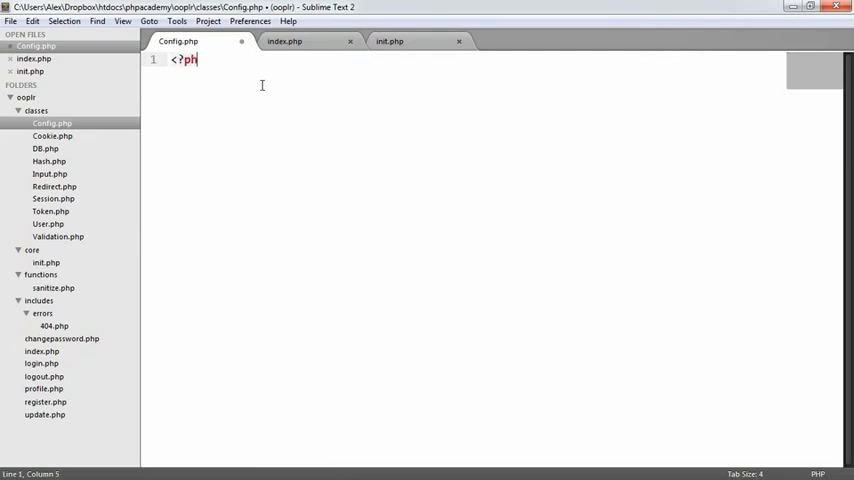
key(enter)
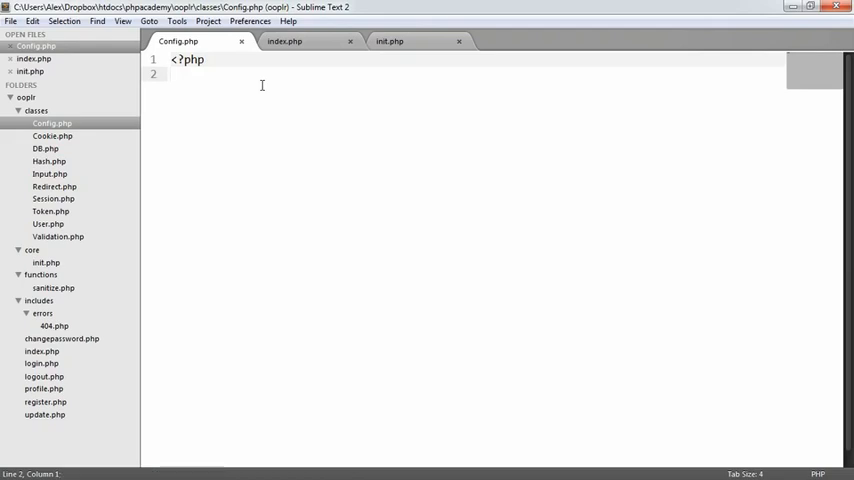
text(class C)
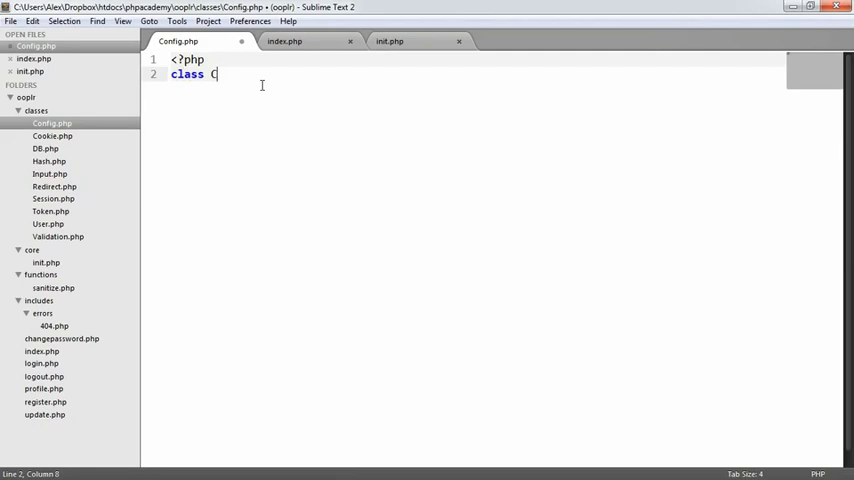
text(onfig {)
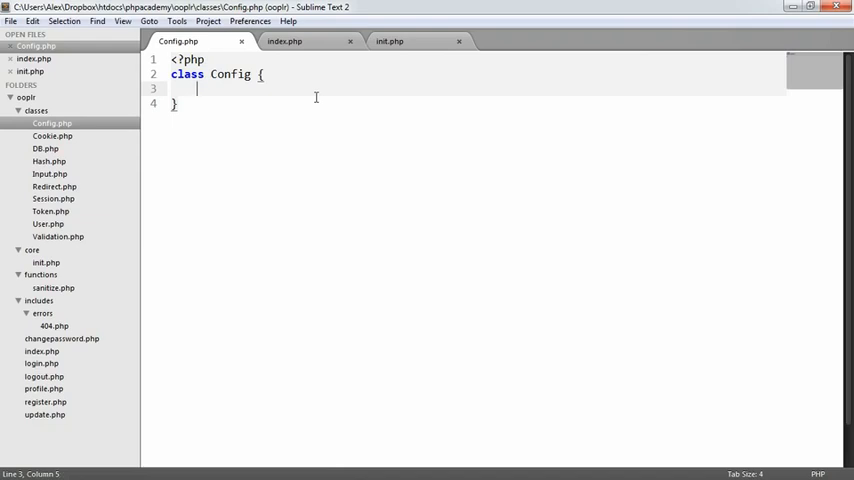
Write public static function get($path = null) with if($path) assigning $config = $GLOBALS['config'].
text(public static)
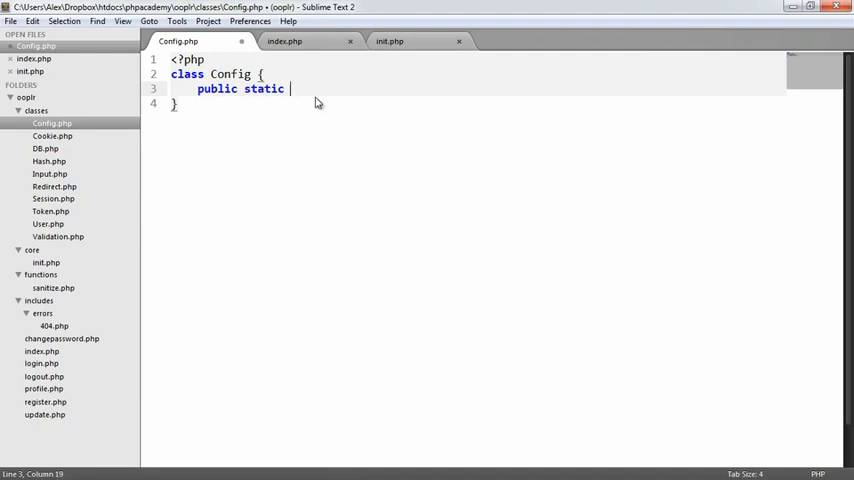
text(function get() {)
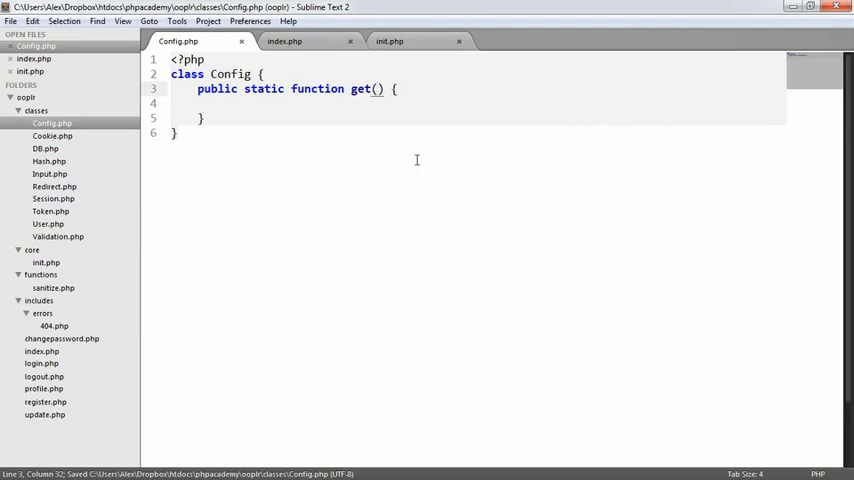
text($path = null)
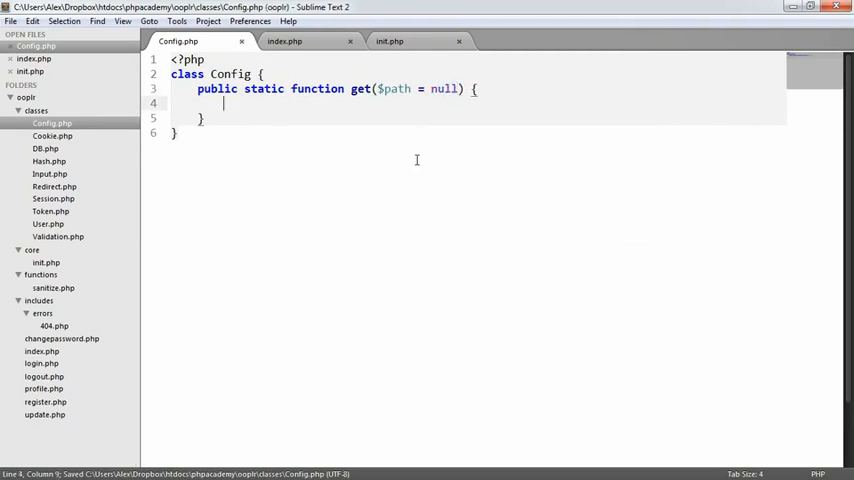
text(if() {)
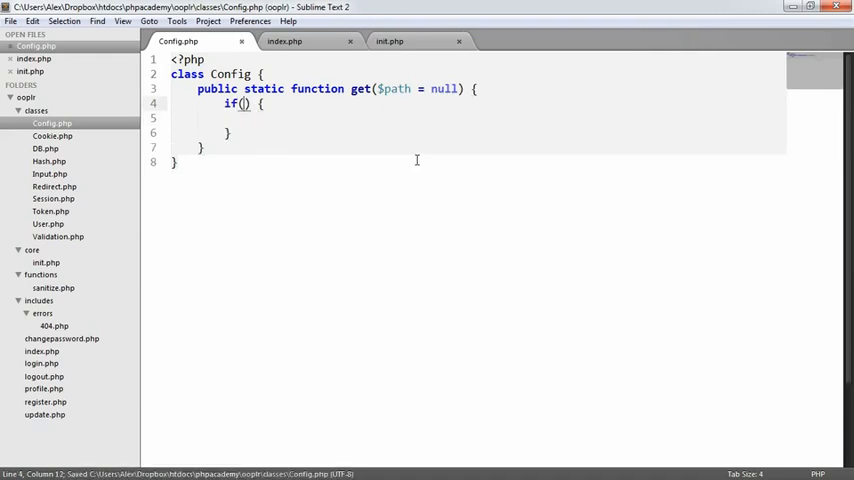
text($path)
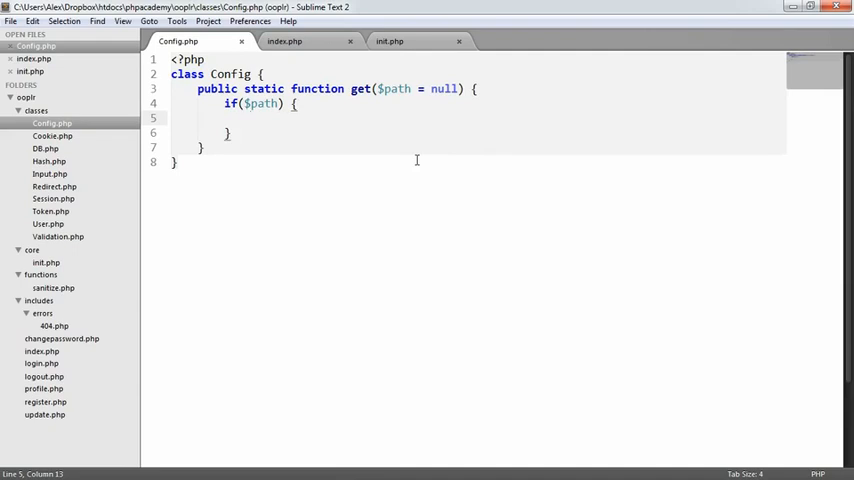
text($config =)
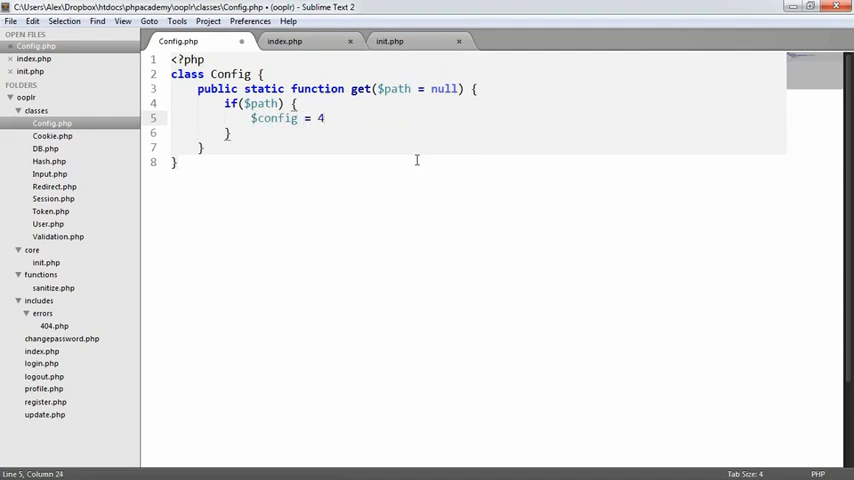
text($Gl)
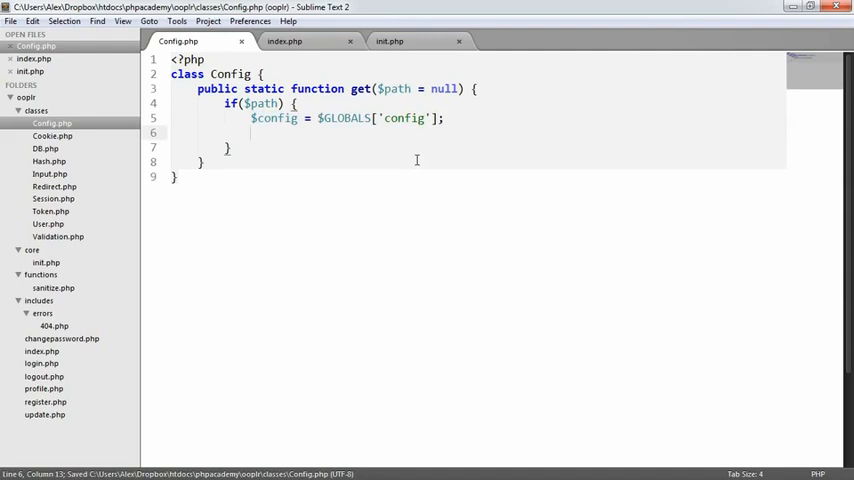
drag(318, 118, 408, 118)
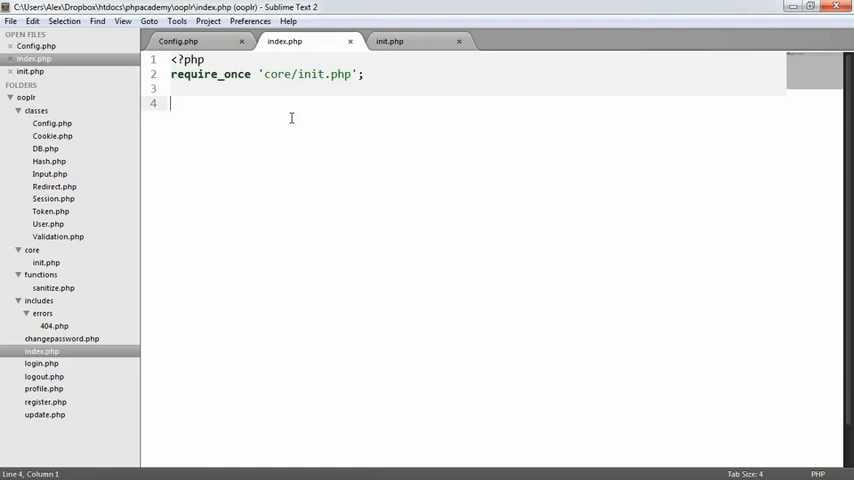
Write echo Config::get('mysql/host'); // '127.0.0.1' in index.php.
text(we)
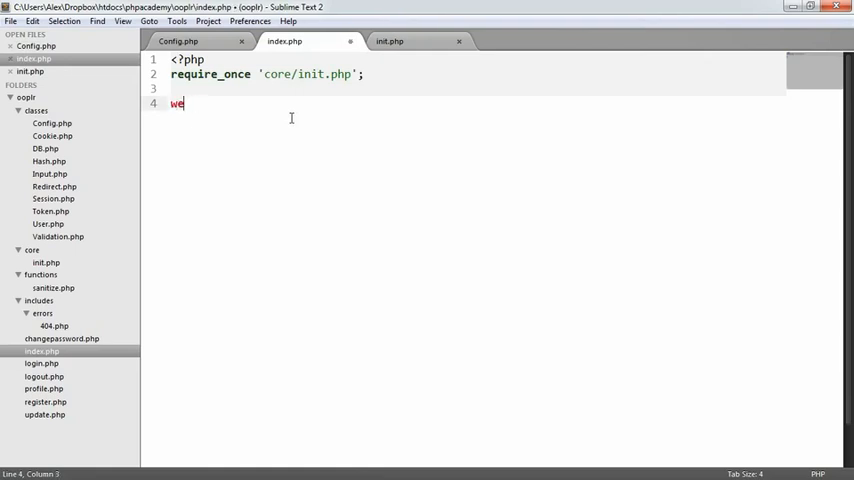
text(echo)
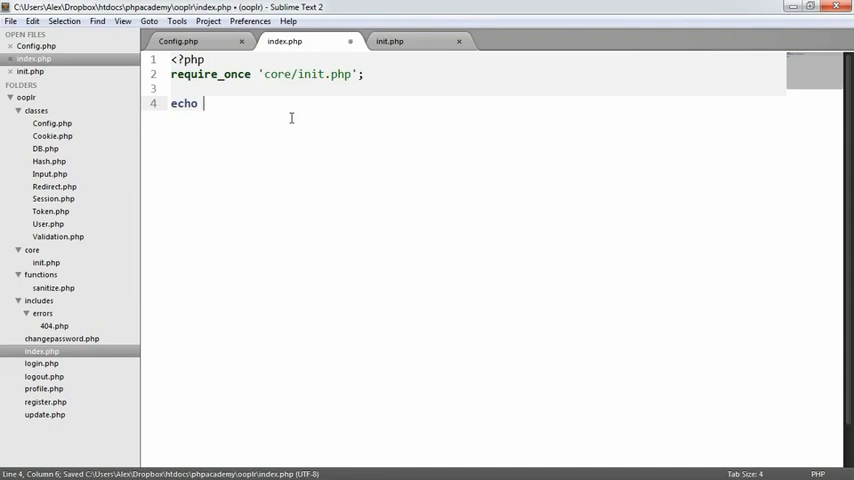
text(Config::get())
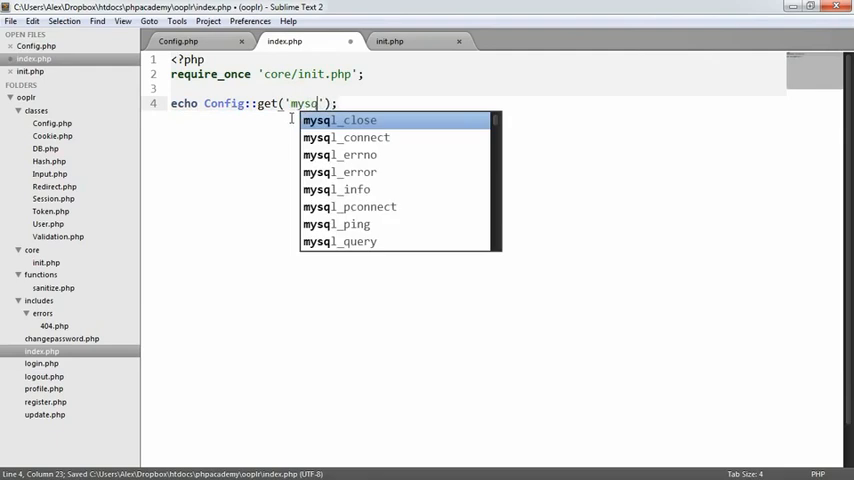
text(l/host)
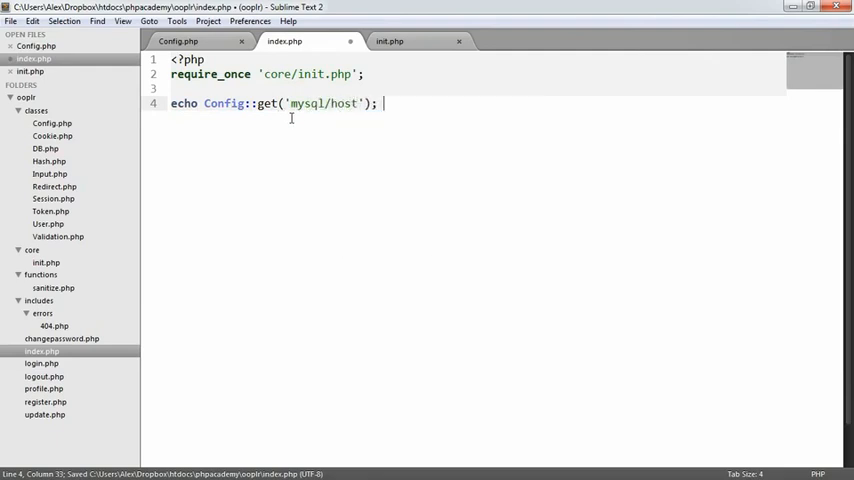
text(// '127.')
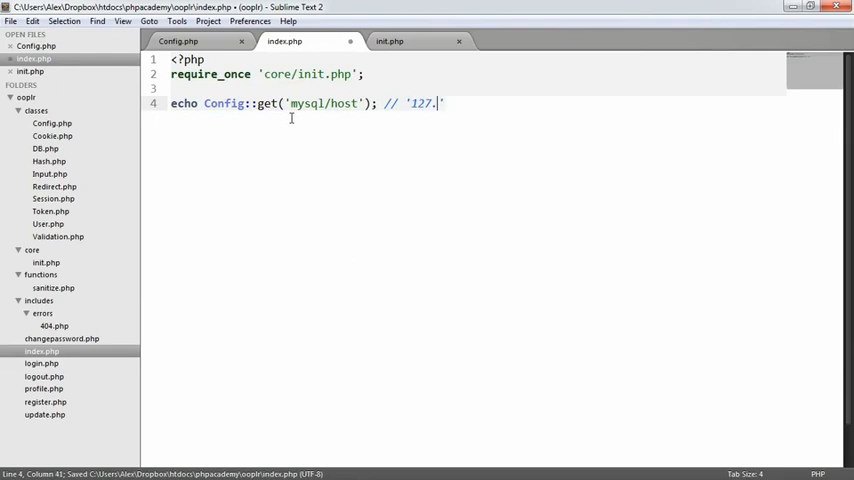
text(0.0.1')
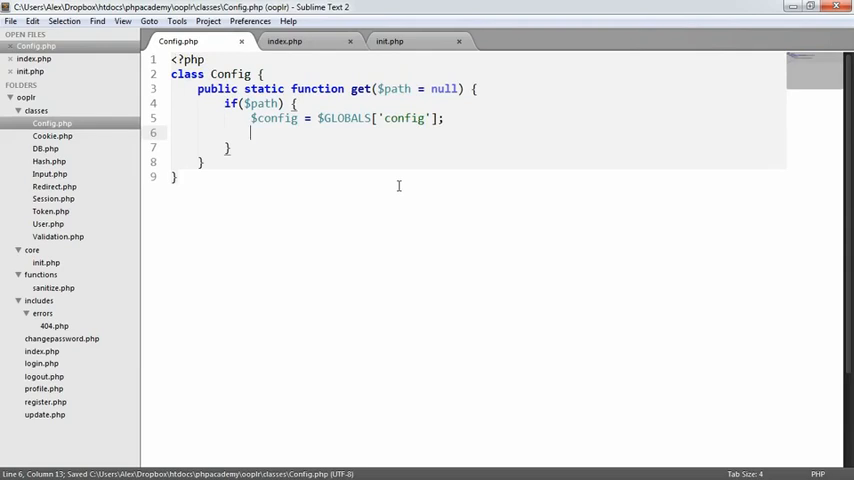
Add $path = explode('/', $path); and print_r($path); inside the if block.
text($path = explode('/');)
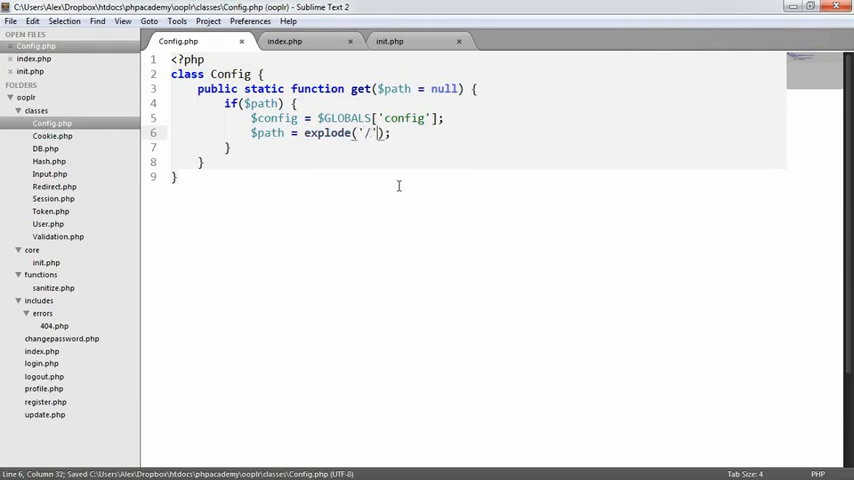
text(, $path)
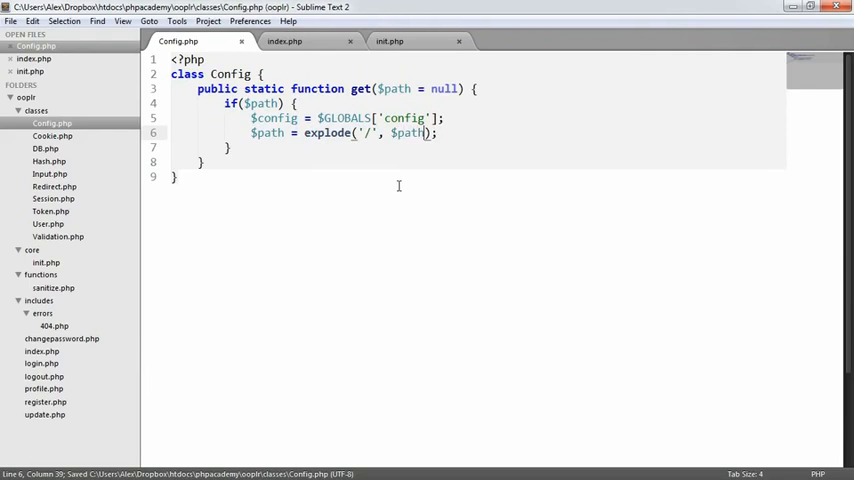
text(print_r($);)
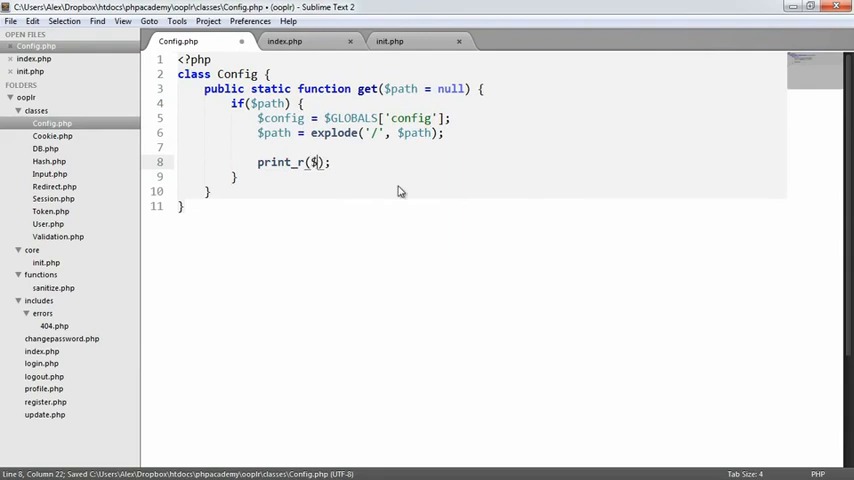
text($path)
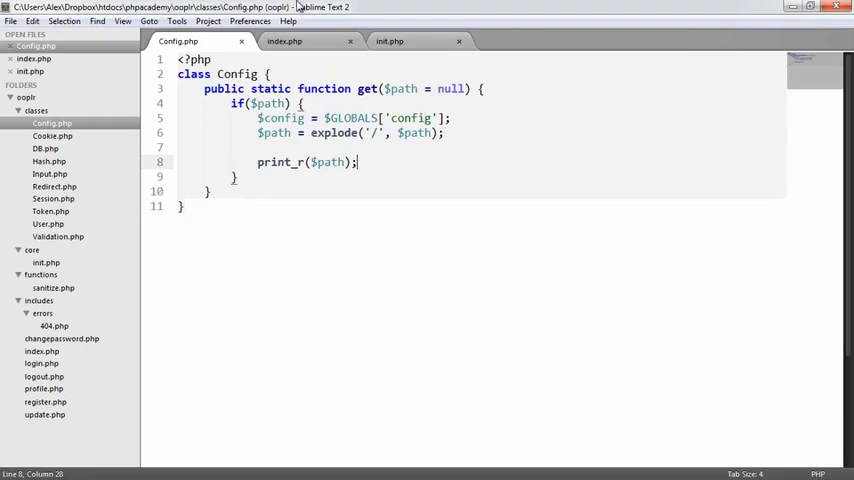
After checking init.php and index.php, replace print_r with foreach($path as $bit) { }.
click(394, 42)
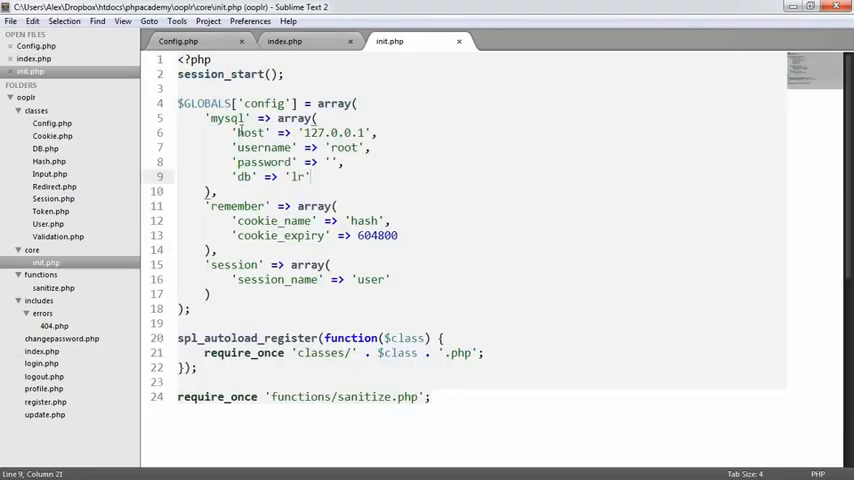
click(300, 40)
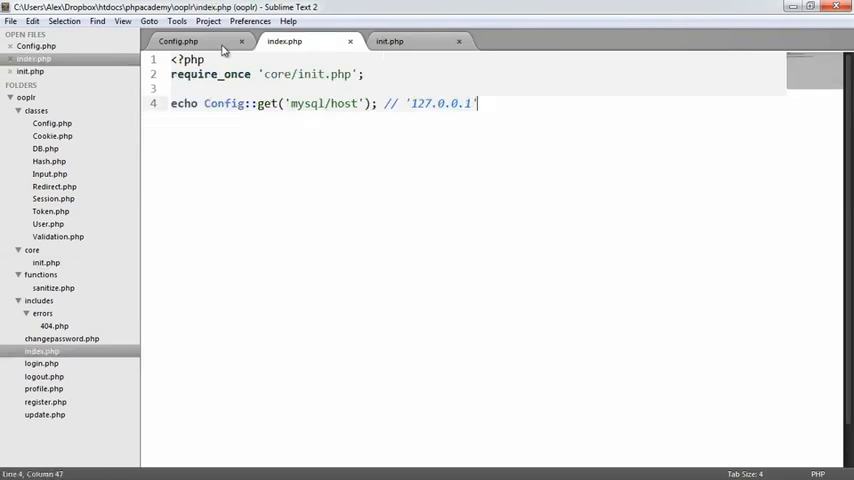
click(196, 42)
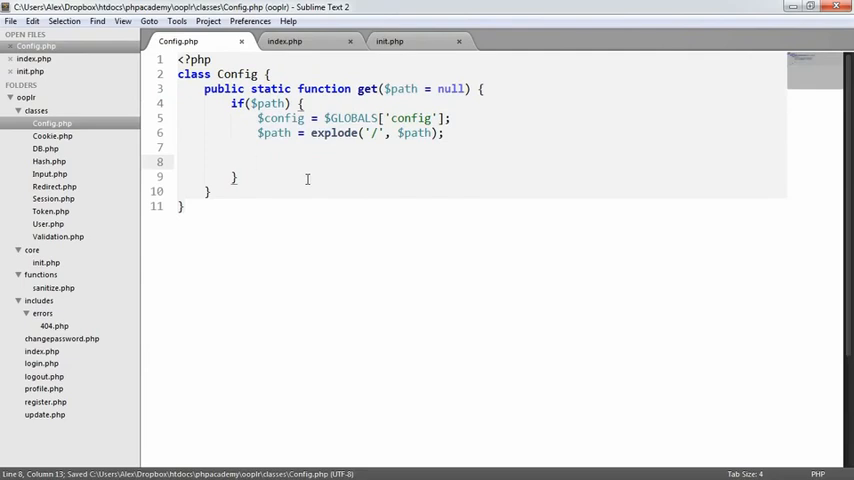
text(foreach() {)
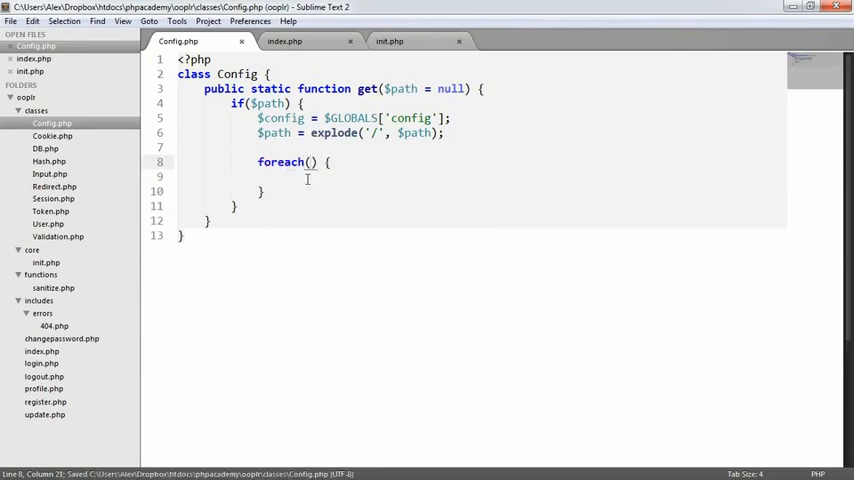
text($path)
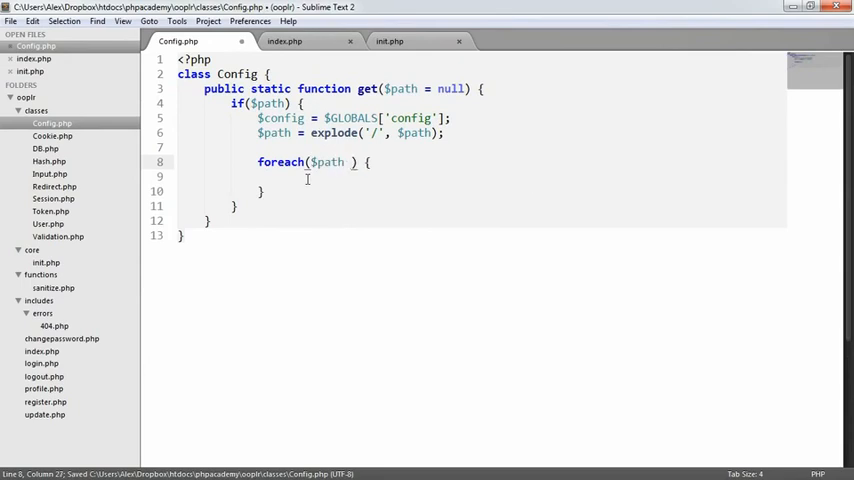
text(as $)
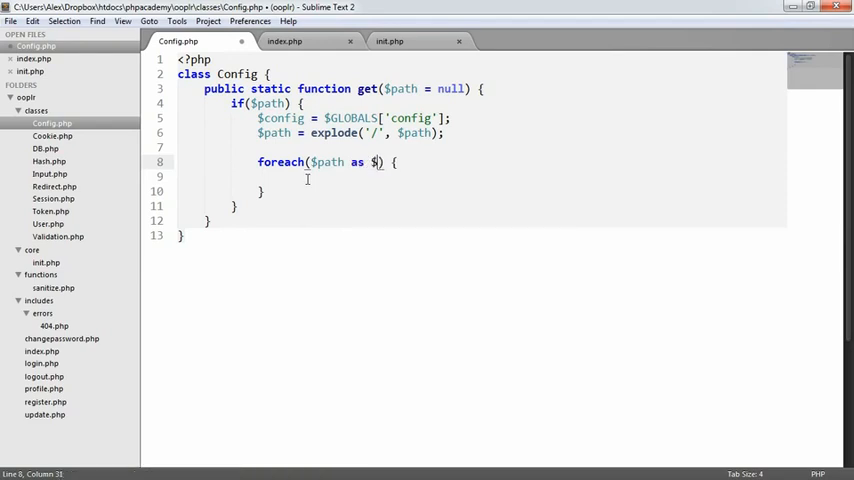
text(bit)
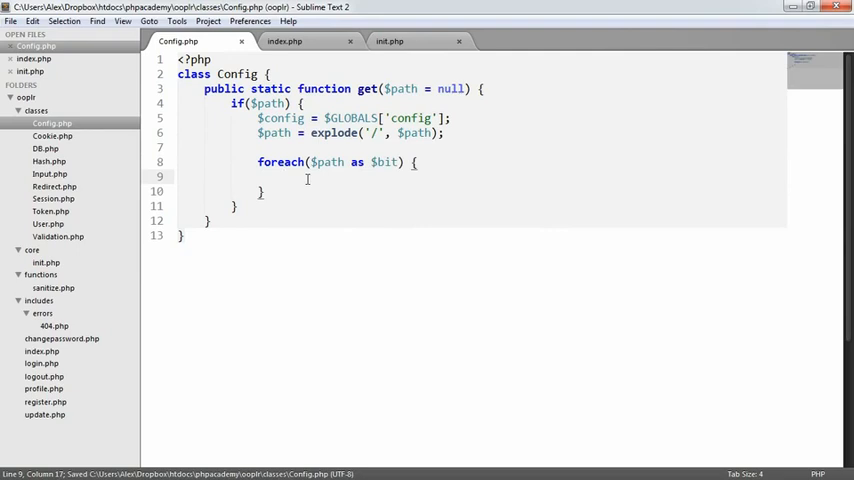
Try echo $bit, ' ' inside the loop, then remove the test echo.
text(echo $bit;)
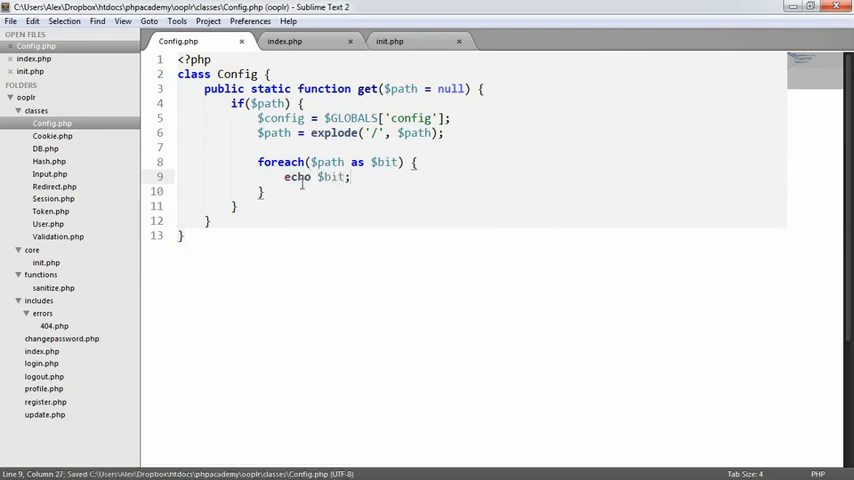
text(, ' ')
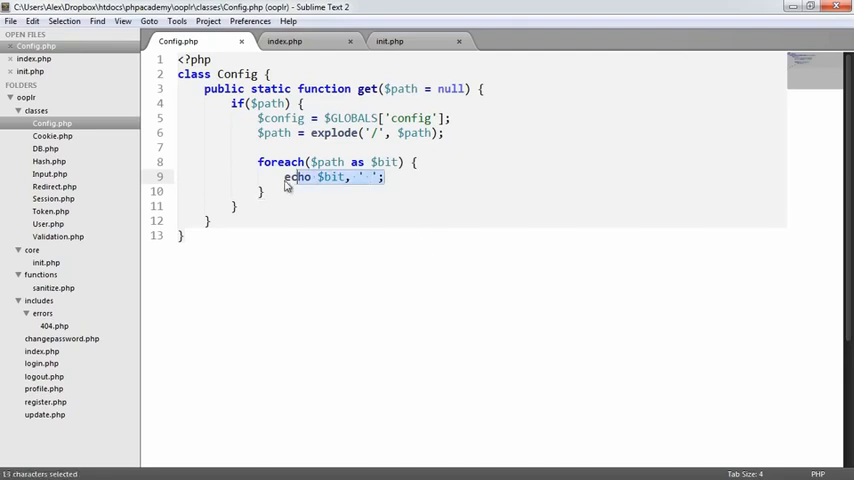
key(Delete)
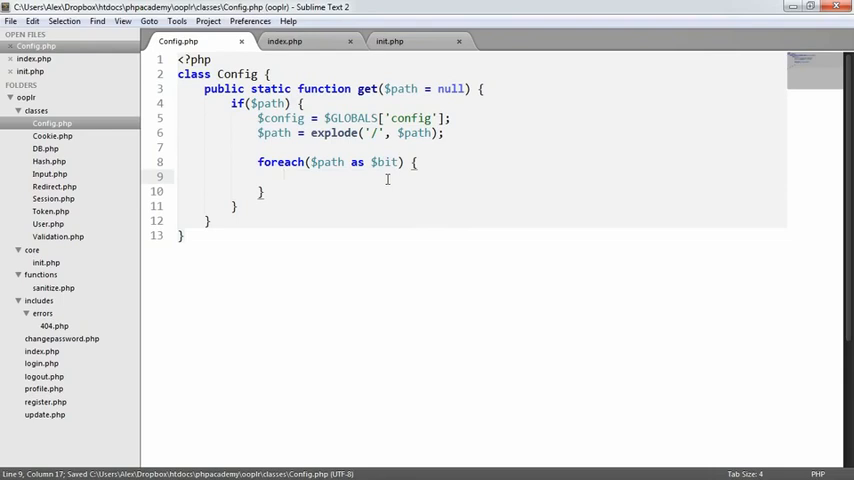
Inside the loop add if(isset($config[$bit])) { echo 'Set'; } and check init.php's keys.
text(if()
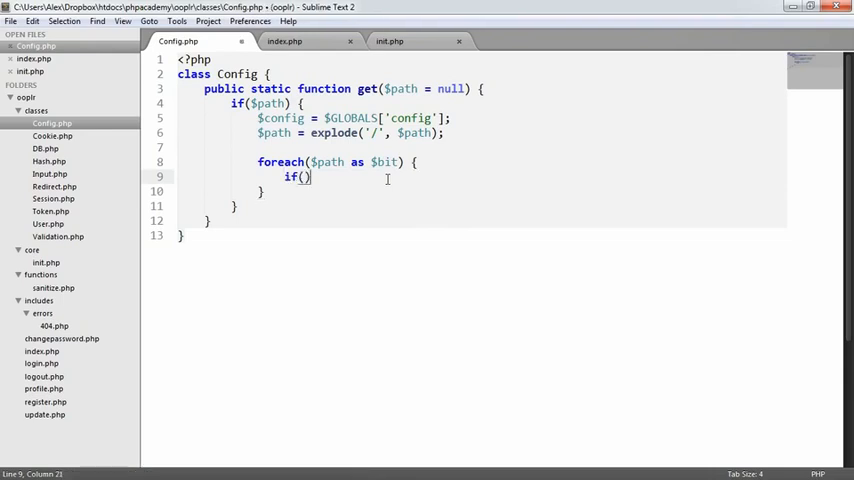
text(isset()
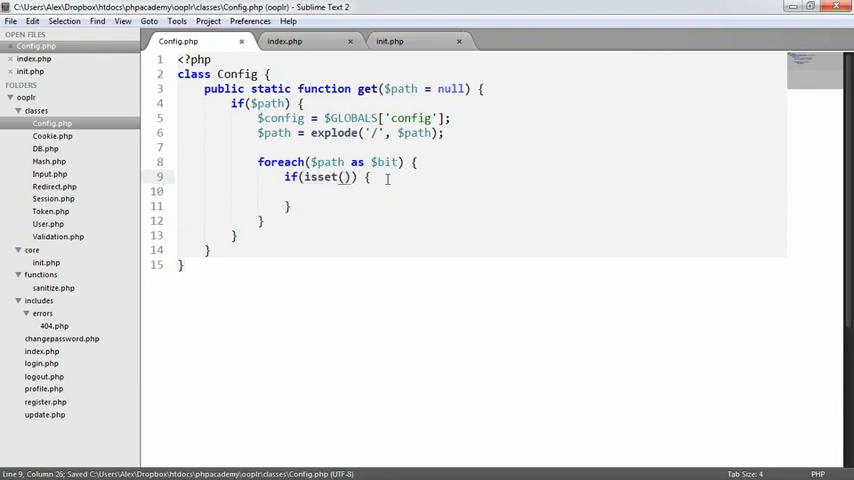
text($config[$b)
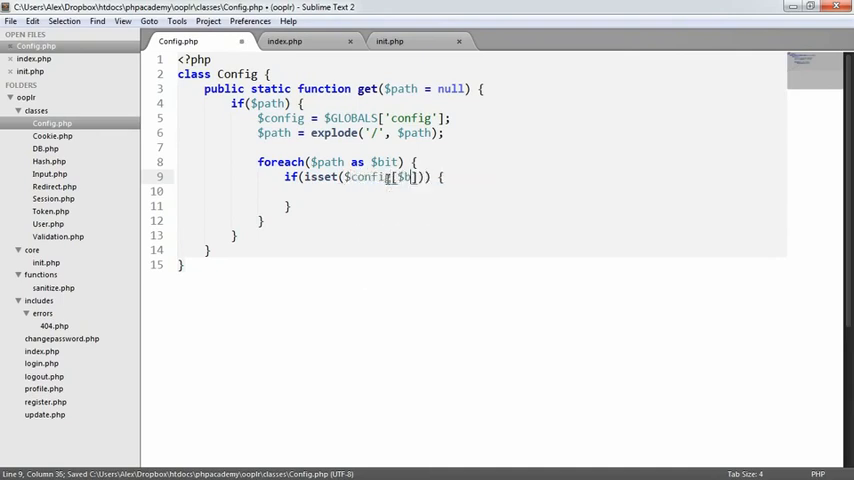
text(echo)
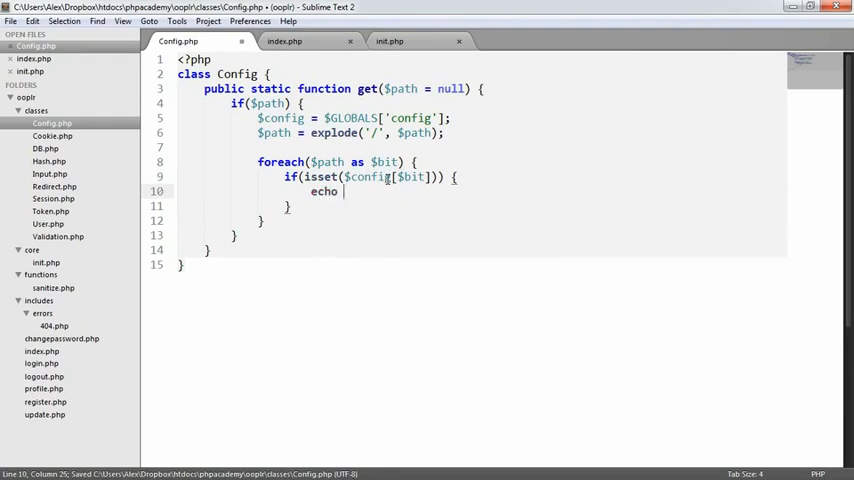
text('Set';)
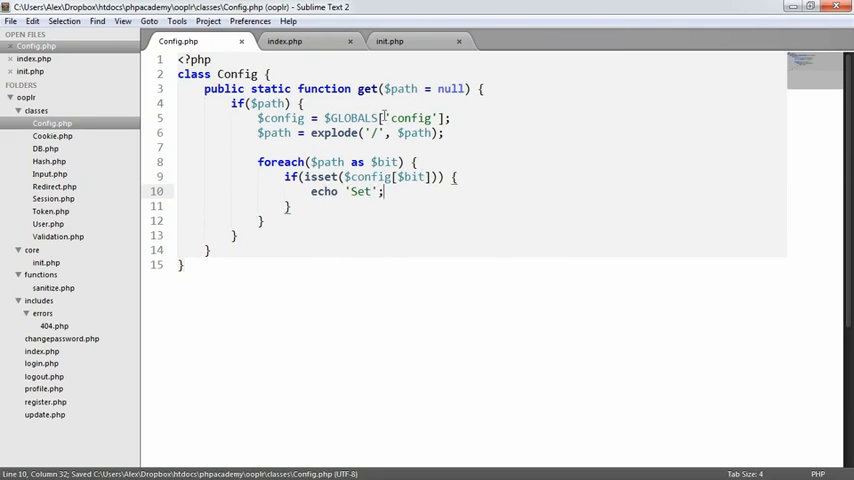
click(400, 40)
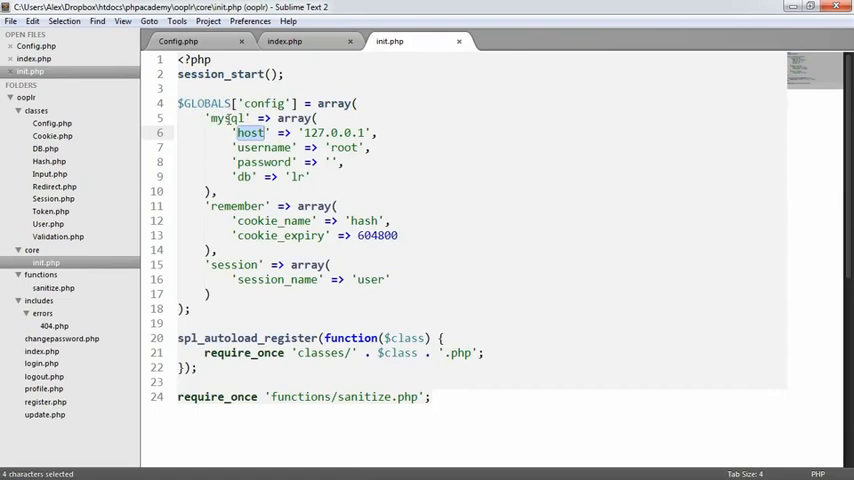
double_click(224, 116)
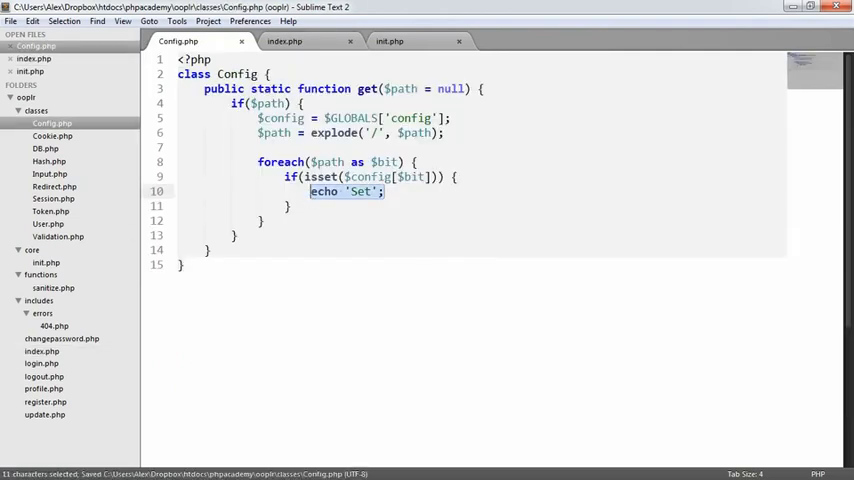
click(296, 40)
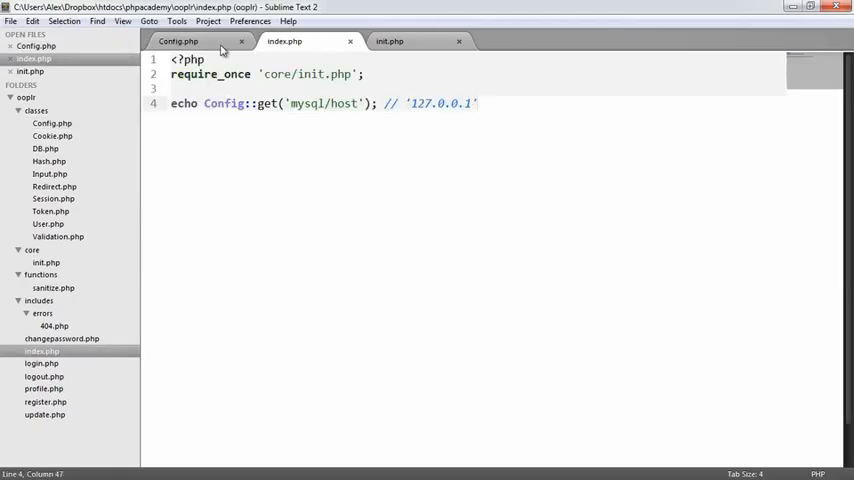
click(200, 46)
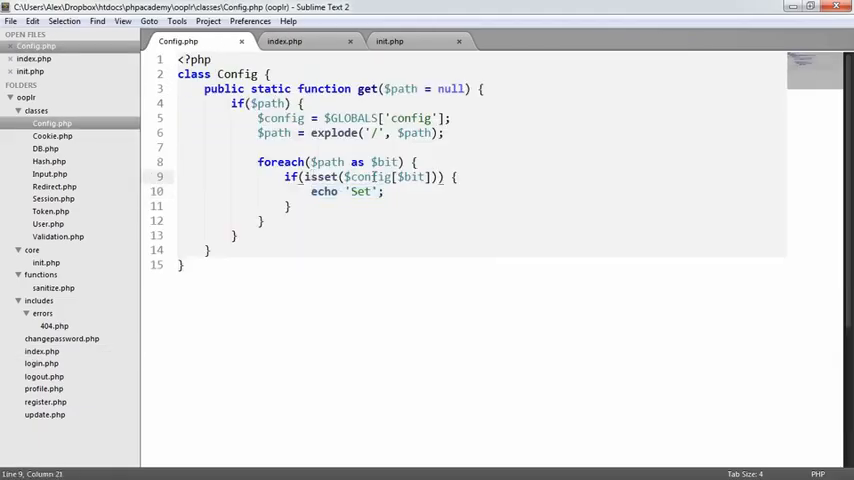
click(396, 42)
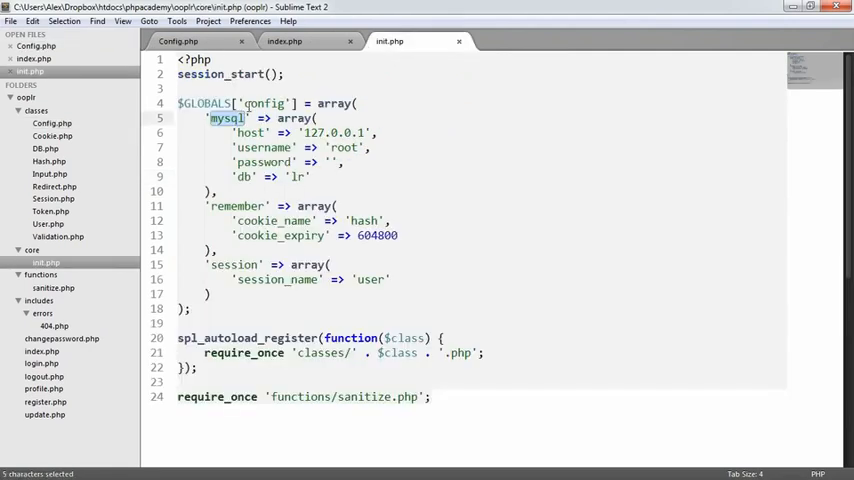
double_click(250, 132)
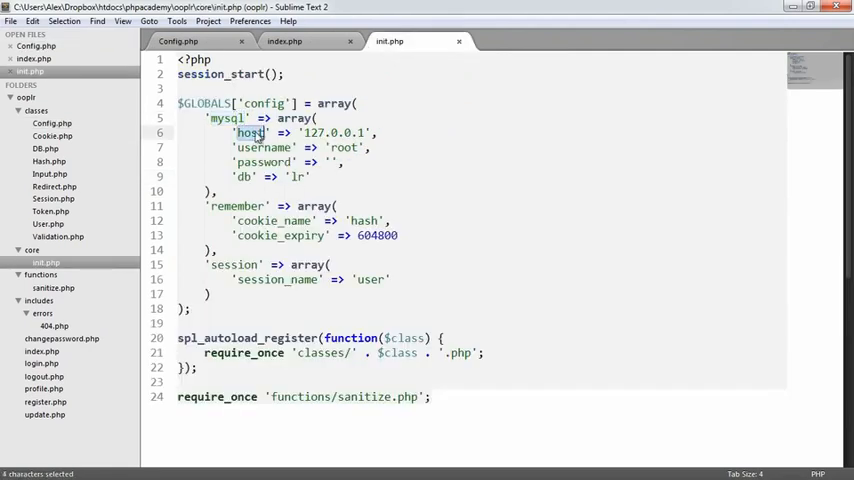
click(300, 42)
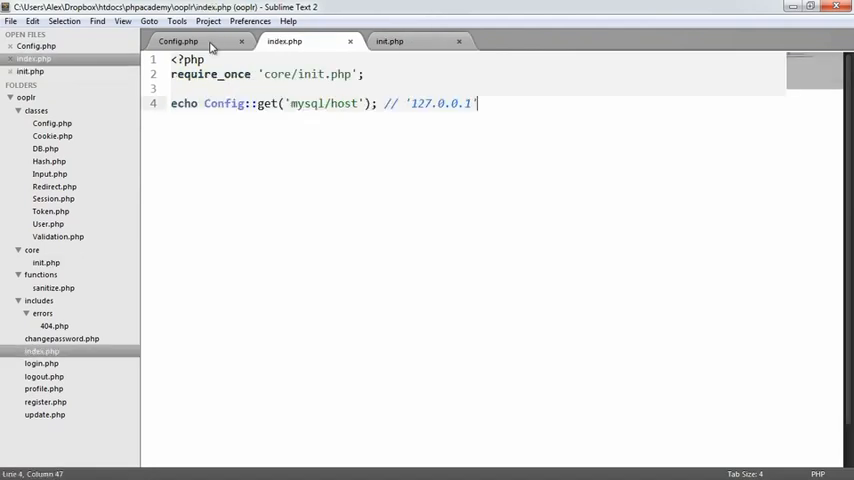
click(196, 44)
text($config)
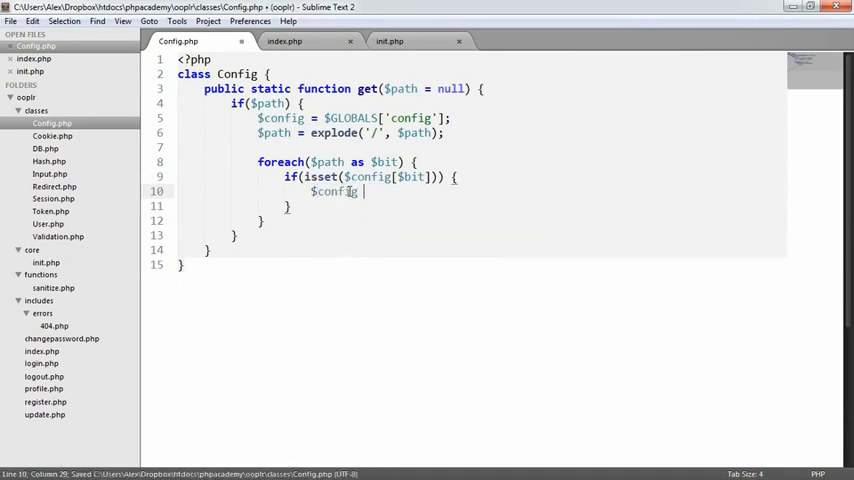
Reassign $config = $config[$bit] in the isset check and return $config; after the loop.
text(= $config[];)
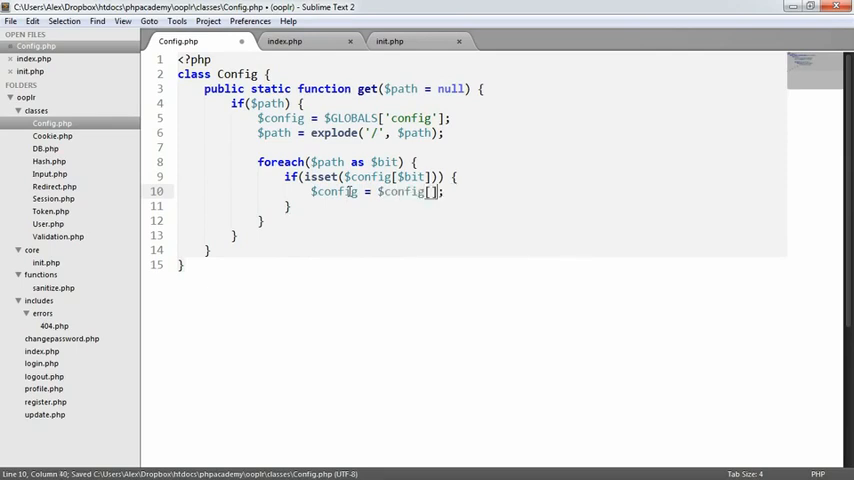
text($bit)
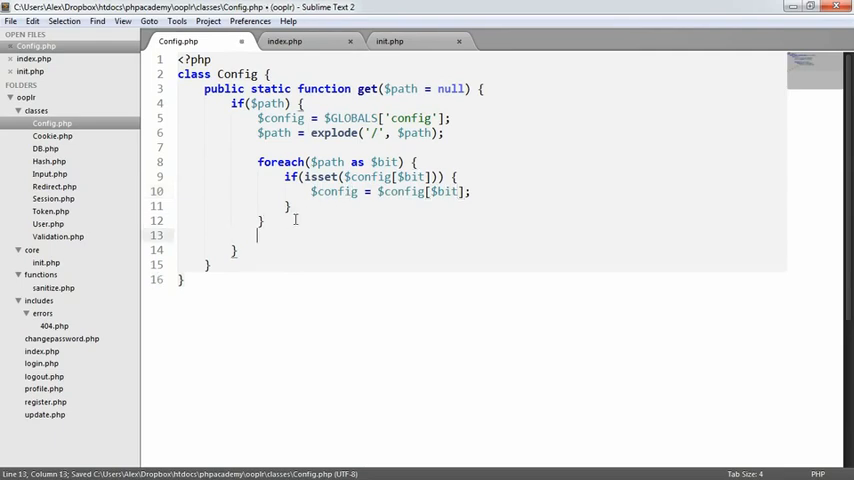
text(ret)
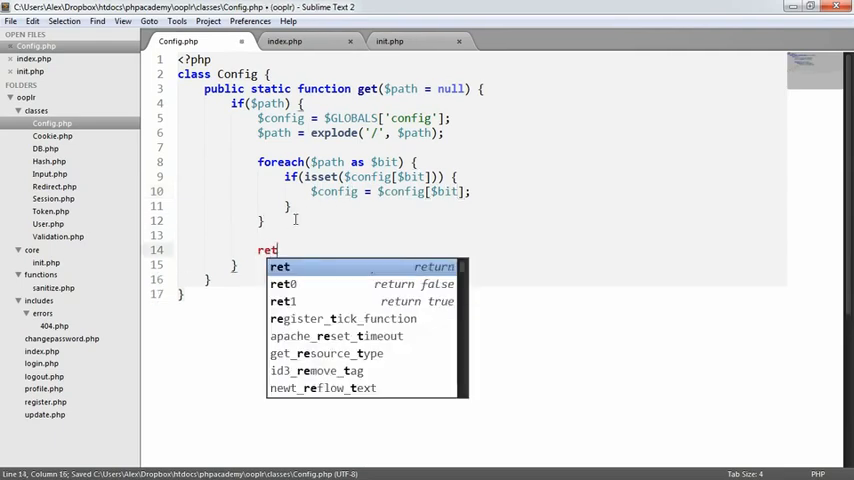
text(urn $config)
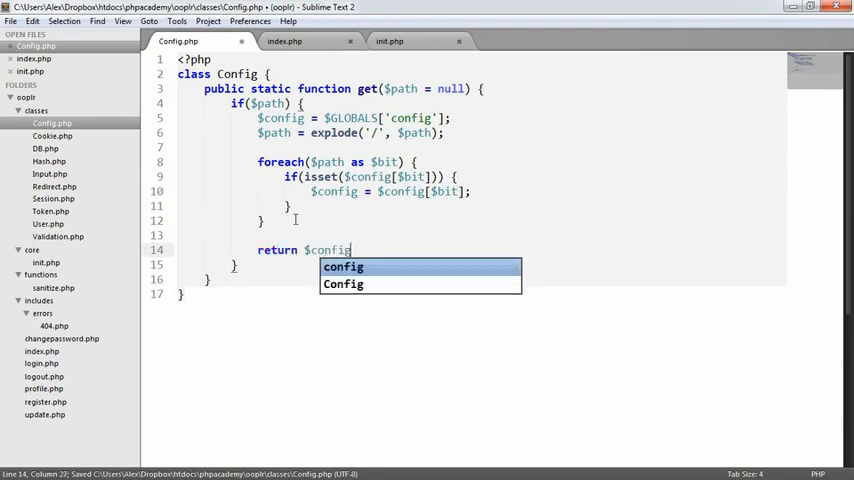
text(;)
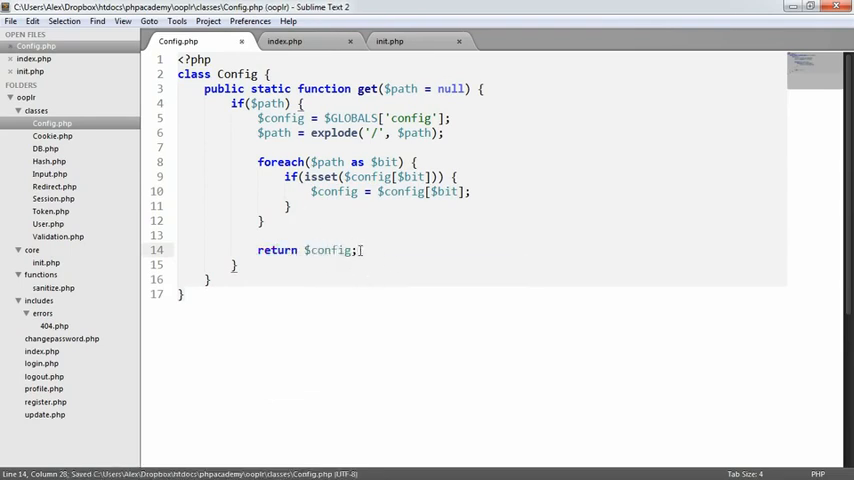
click(300, 44)
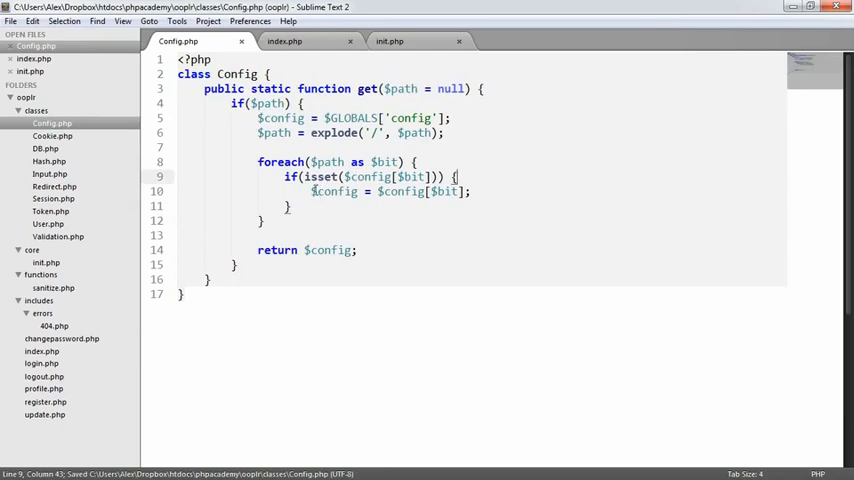
Highlight $config[$bit], then point out the config, mysql and host keys in init.php.
double_click(334, 192)
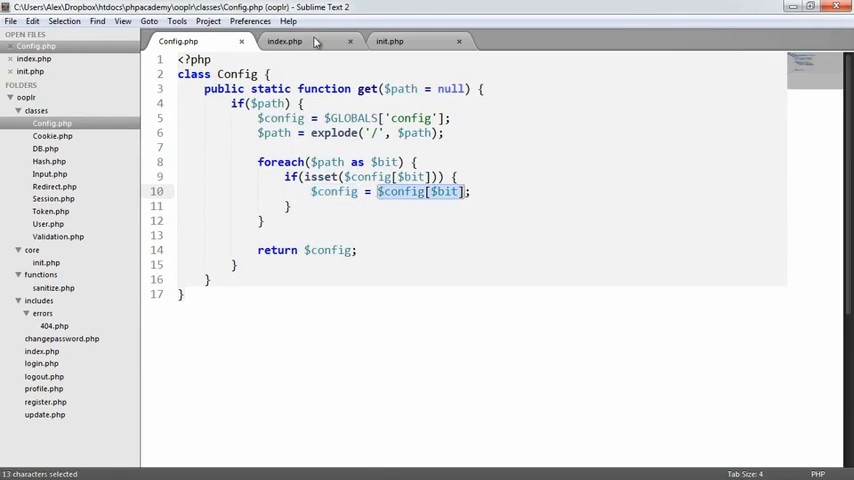
click(396, 42)
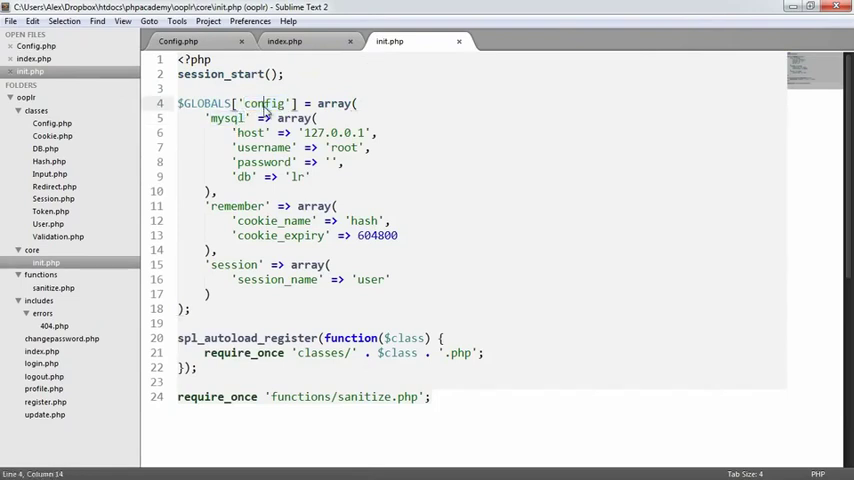
double_click(264, 104)
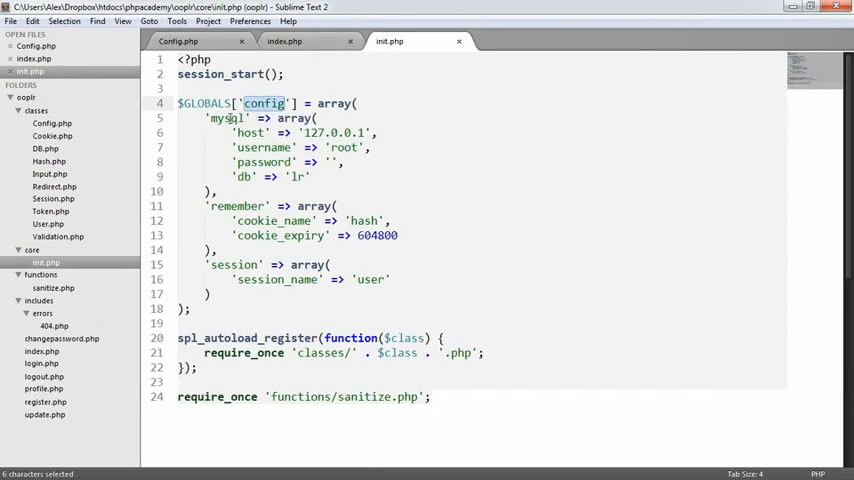
double_click(222, 118)
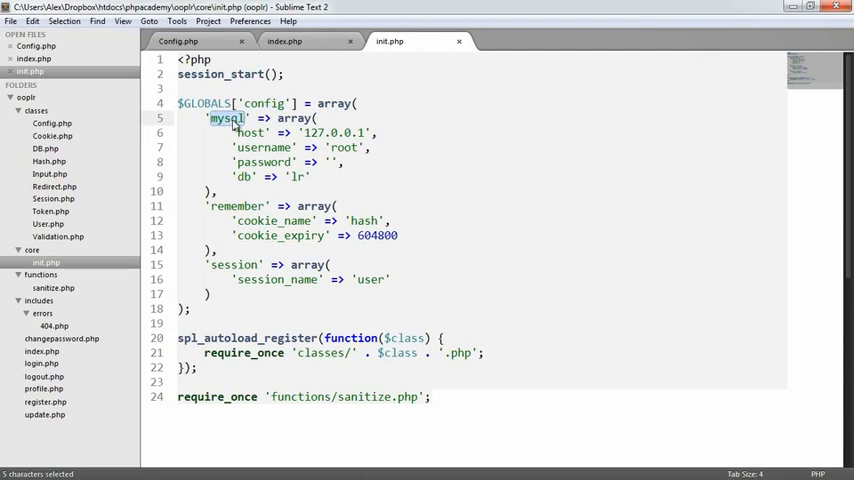
double_click(250, 132)
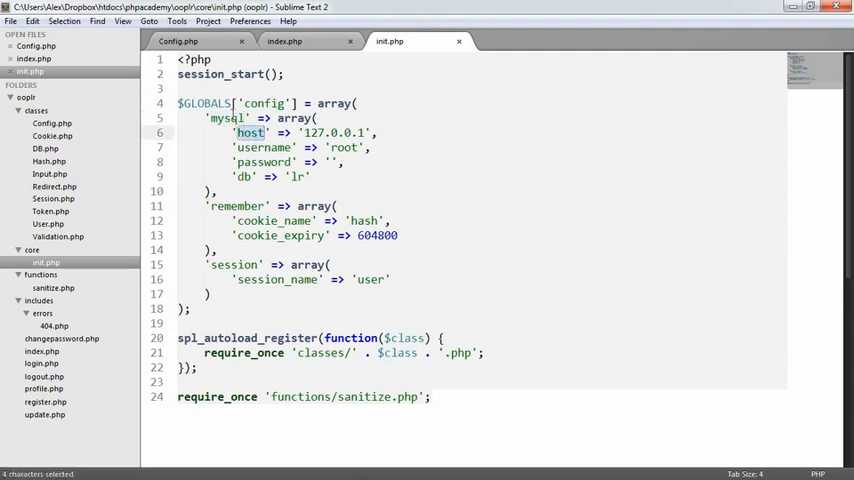
double_click(232, 120)
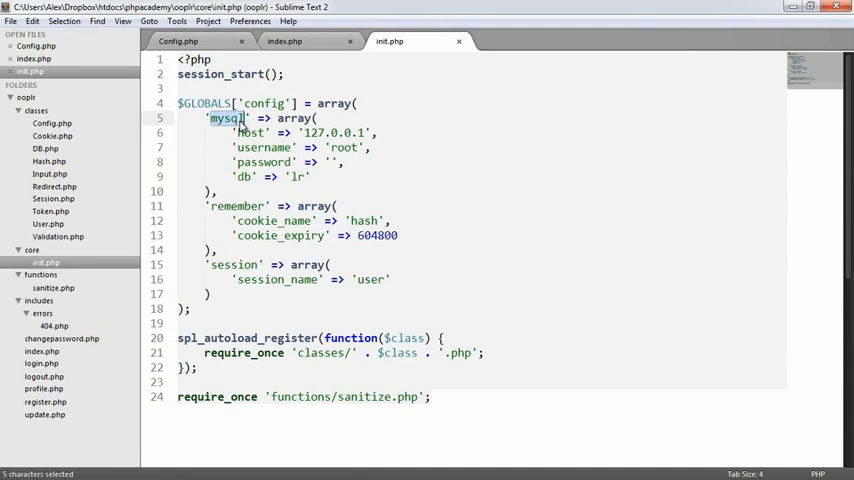
double_click(332, 132)
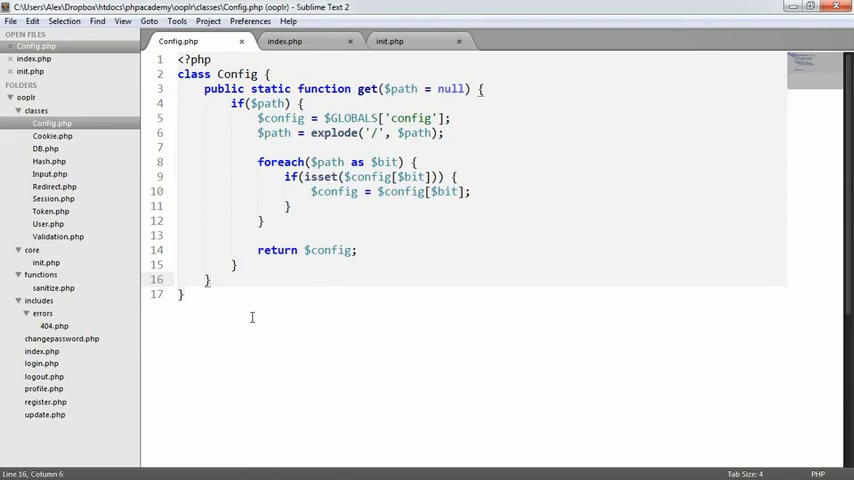
Add a final return in get(), then var_dump Config::get('hello/host') in index.php and save.
text(return)
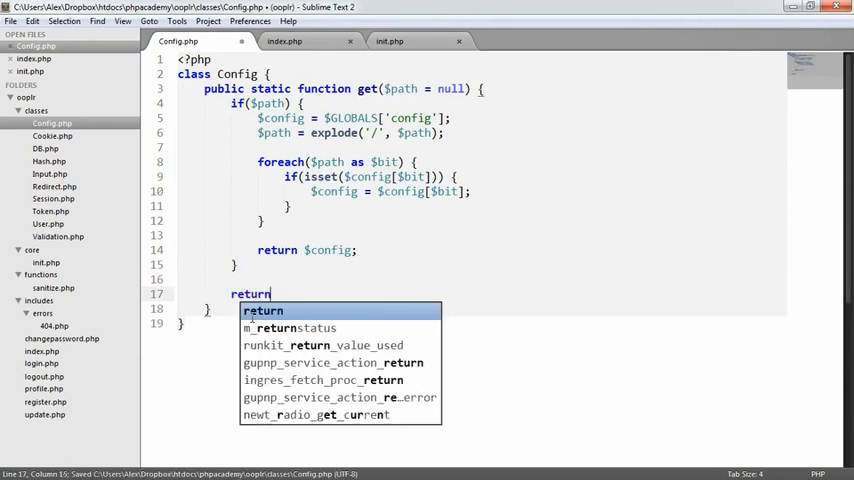
click(300, 44)
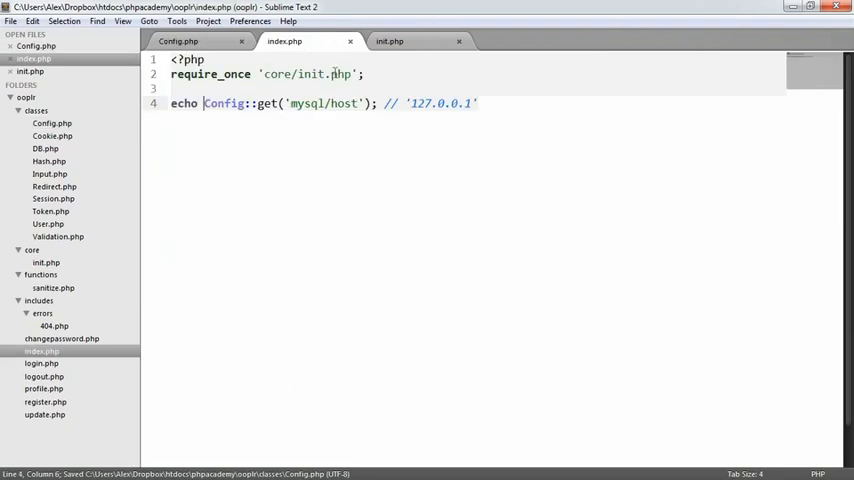
text(/)
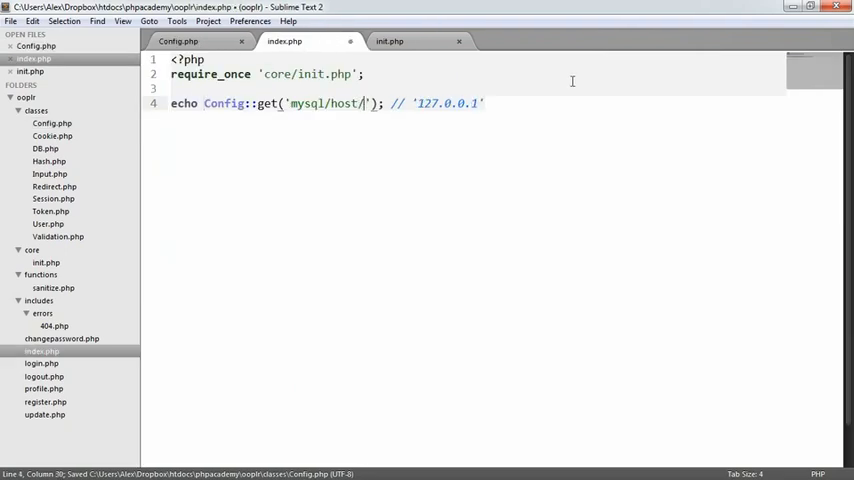
text(H)
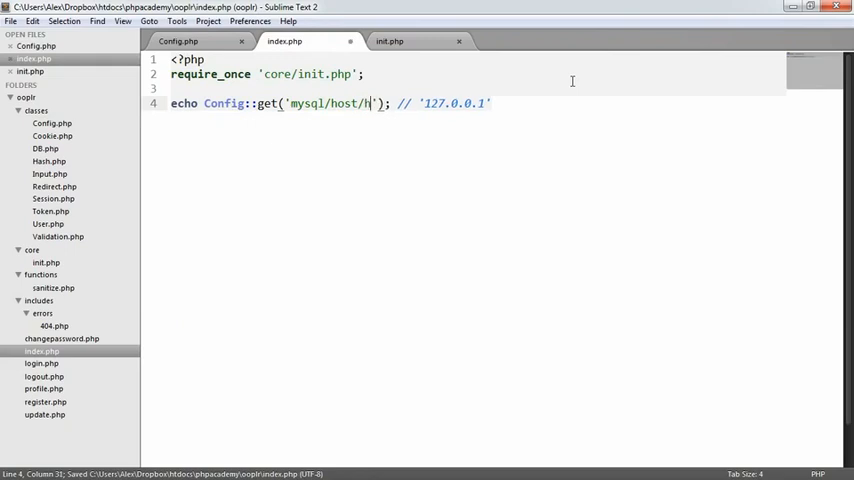
text(ello)
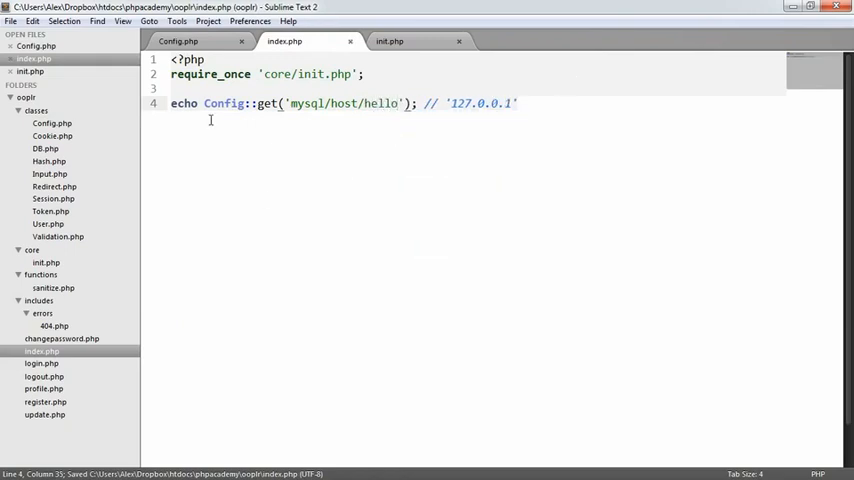
text(var_dump()
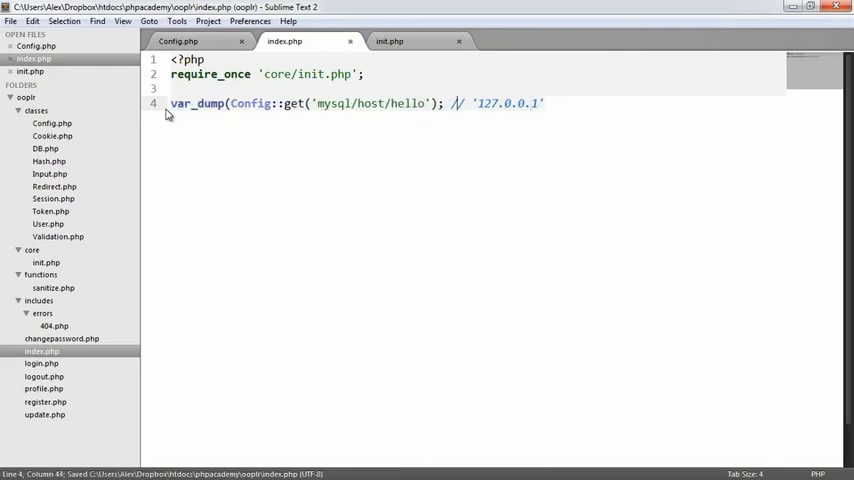
text())
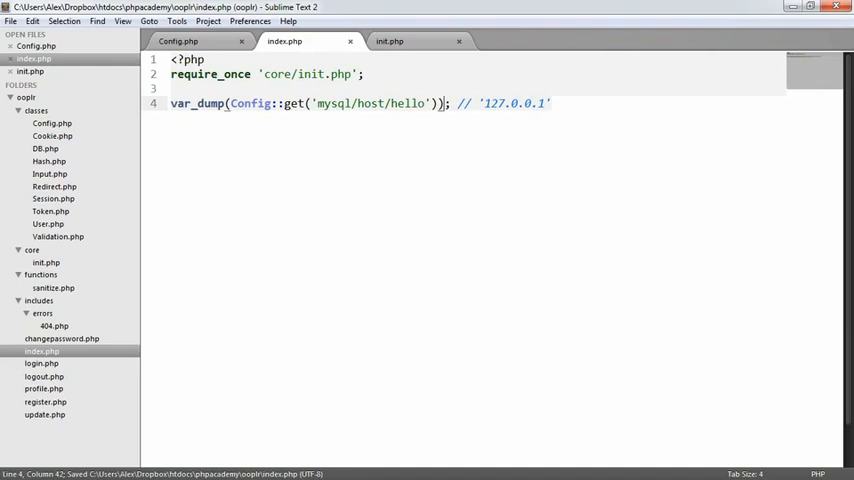
key(BackSpace)
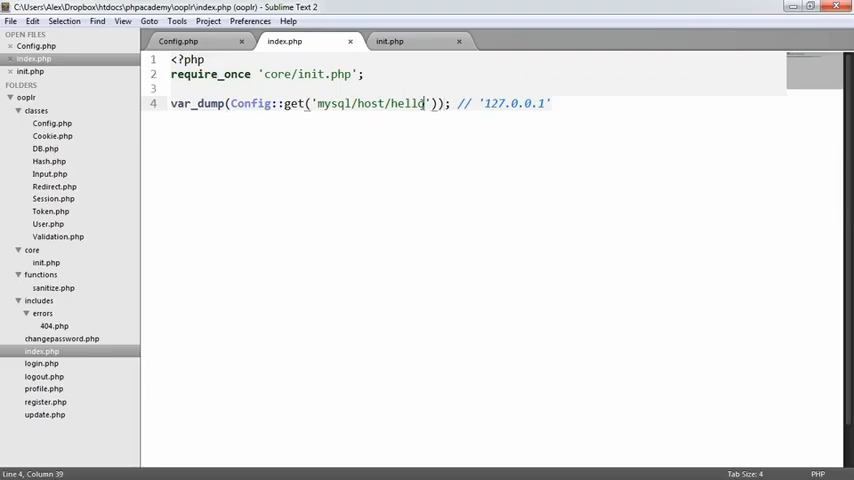
key(ctrl+s)
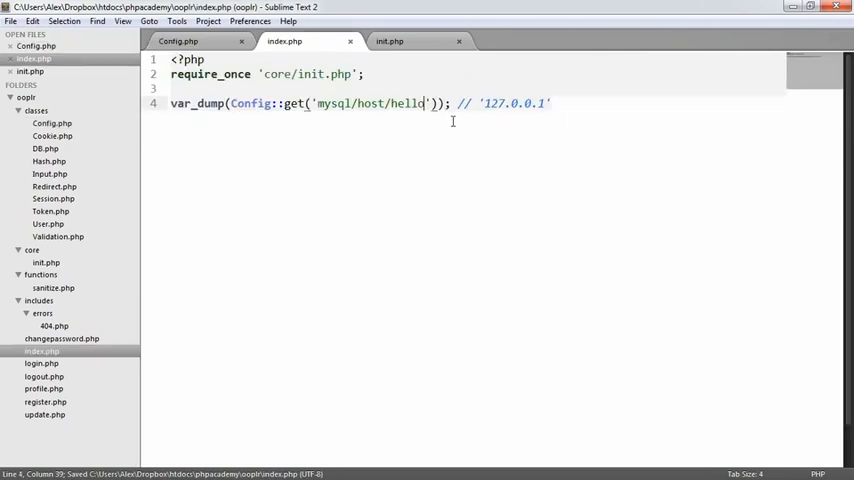
Select and delete the word hello from the test path.
double_click(404, 104)
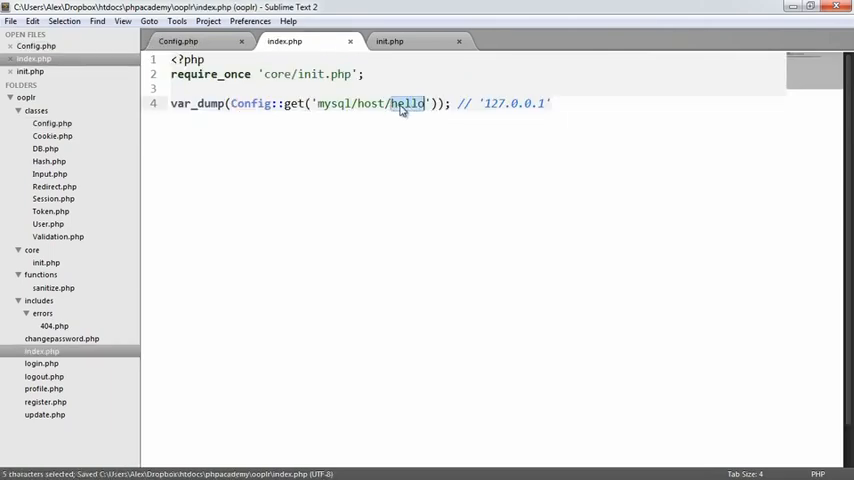
key(Delete)
text(hello)
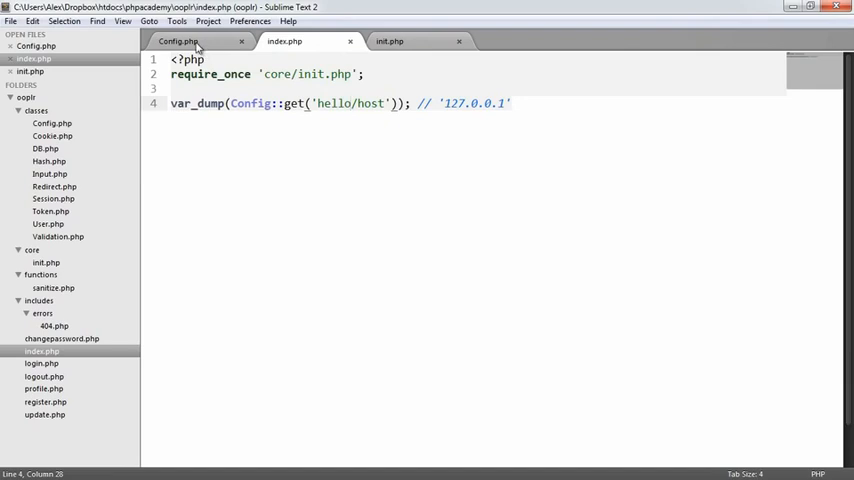
click(196, 44)
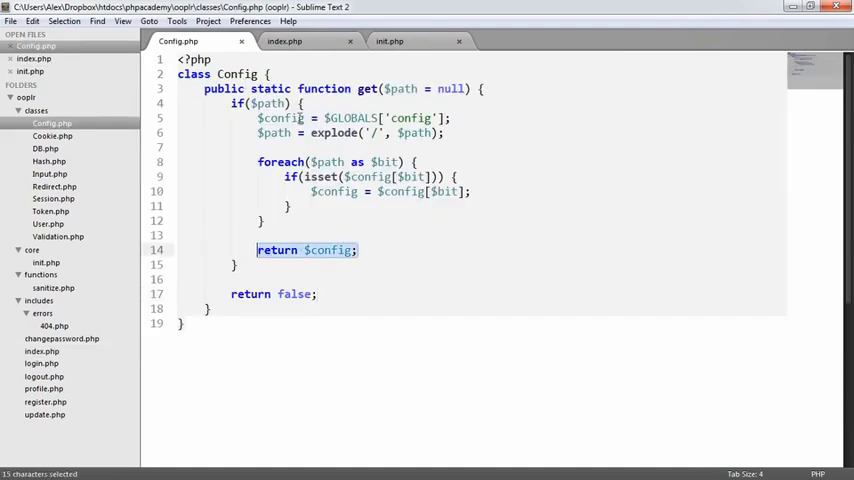
click(300, 42)
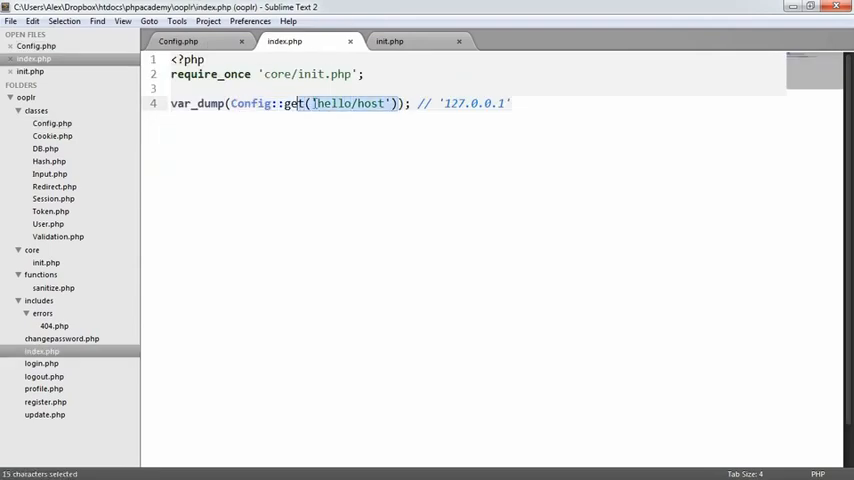
key(Delete)
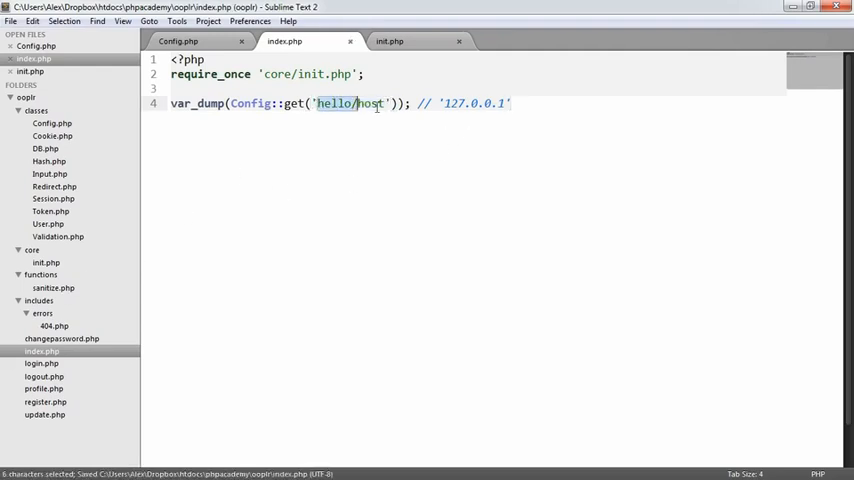
click(196, 52)
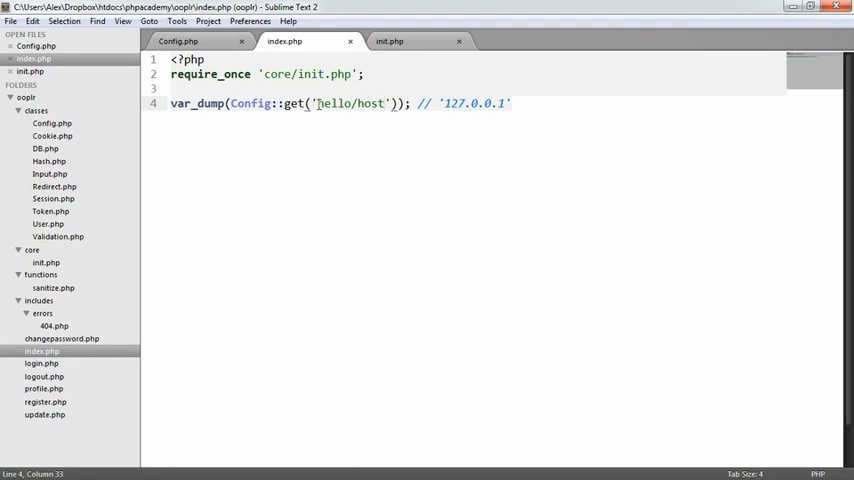
mouse_move(372, 116)
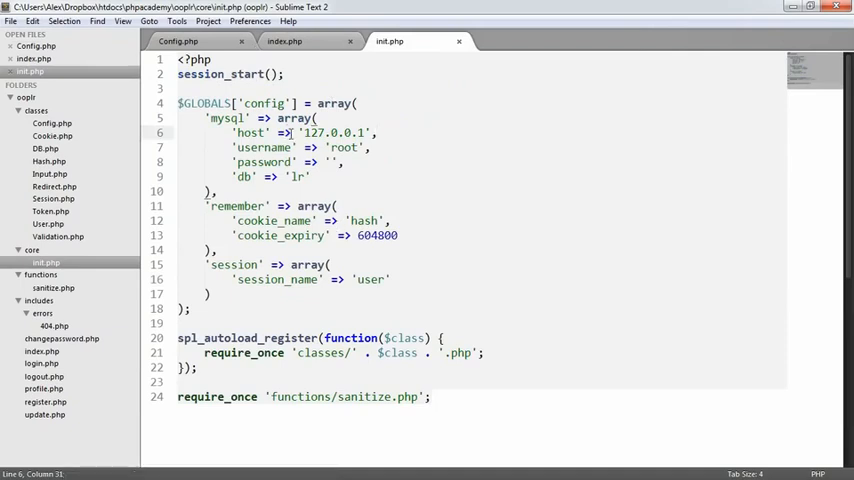
Select the config array in init.php and return to index.php to restore the 'mysql/host' path.
drag(176, 104, 208, 308)
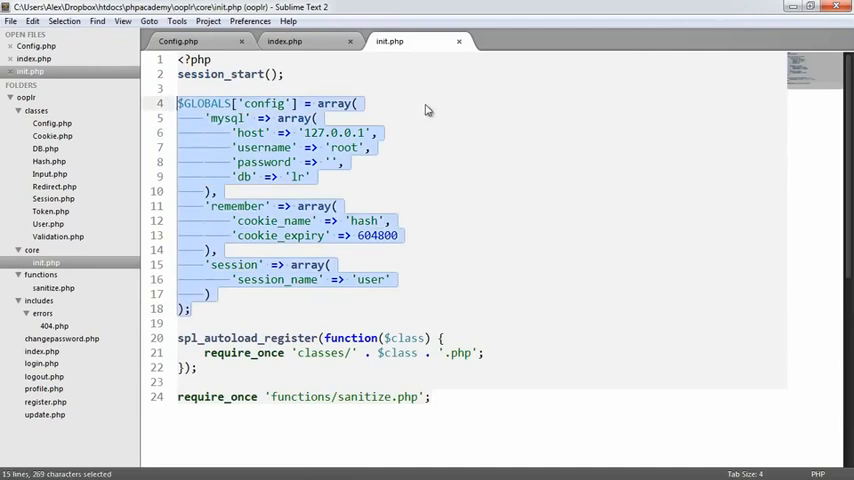
click(292, 42)
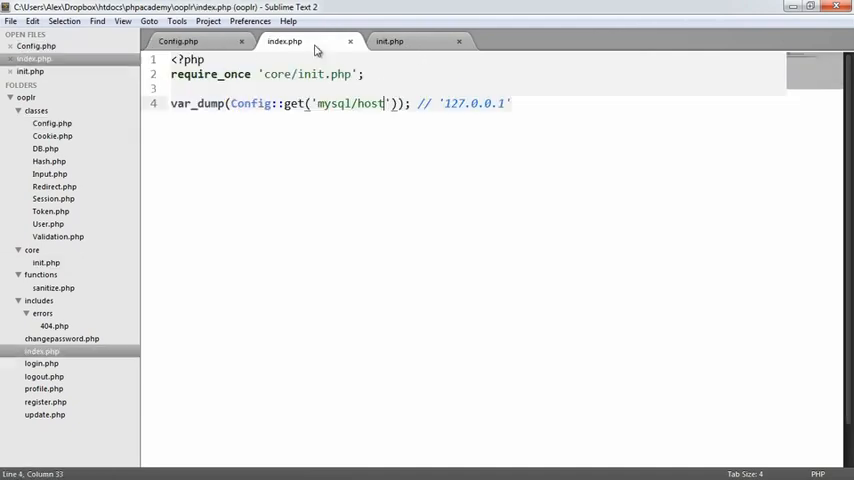